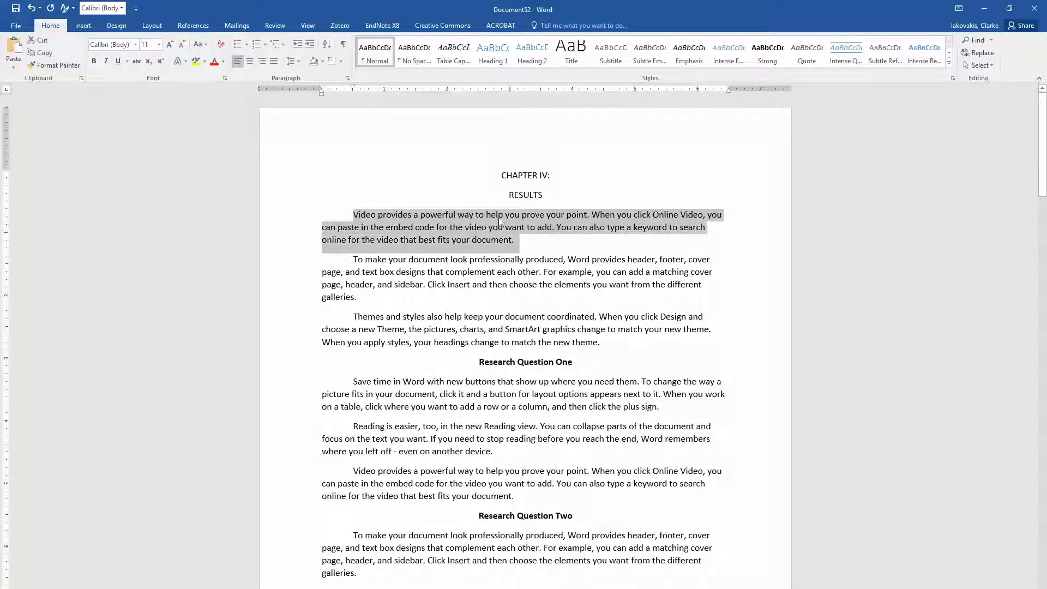
pyautogui.moveTo(598, 317)
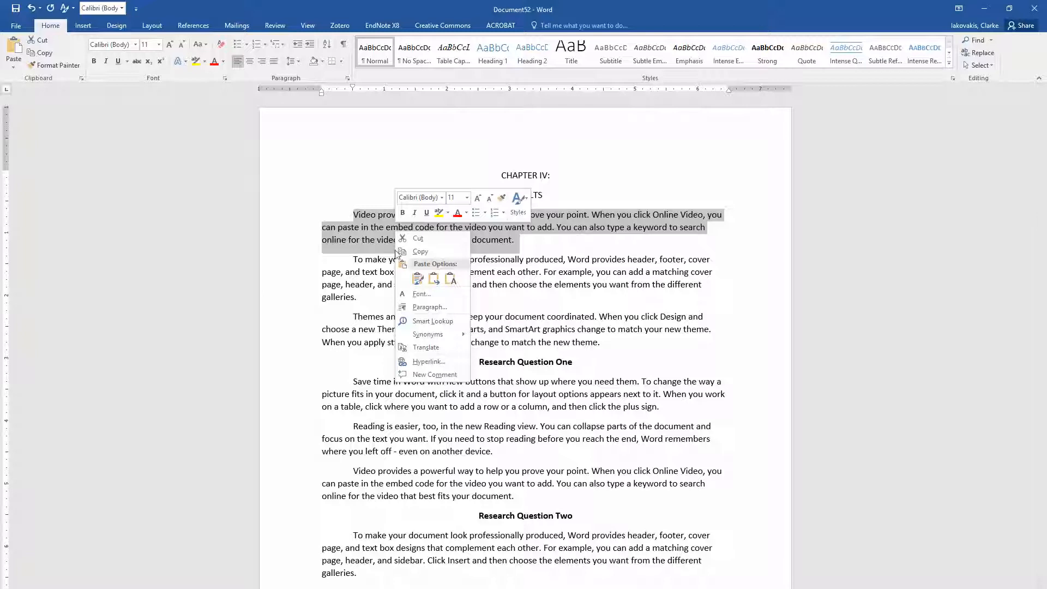
# - Paste the first Results paragraph into a new Text Composer document, then close that trial document
pyautogui.click(202, 439)
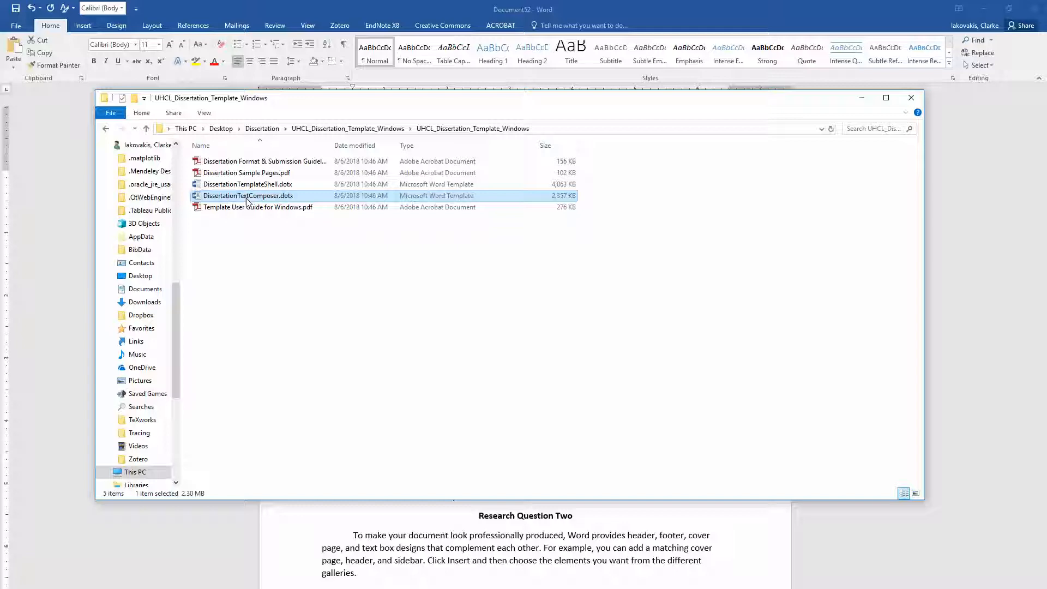
pyautogui.doubleClick(248, 195)
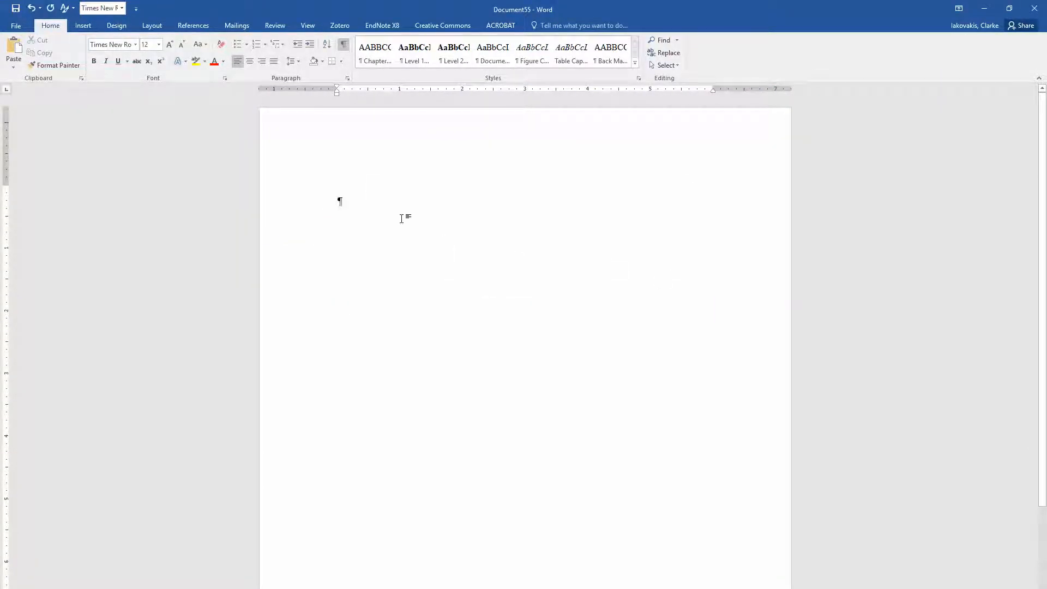
pyautogui.press('ctrl+v')
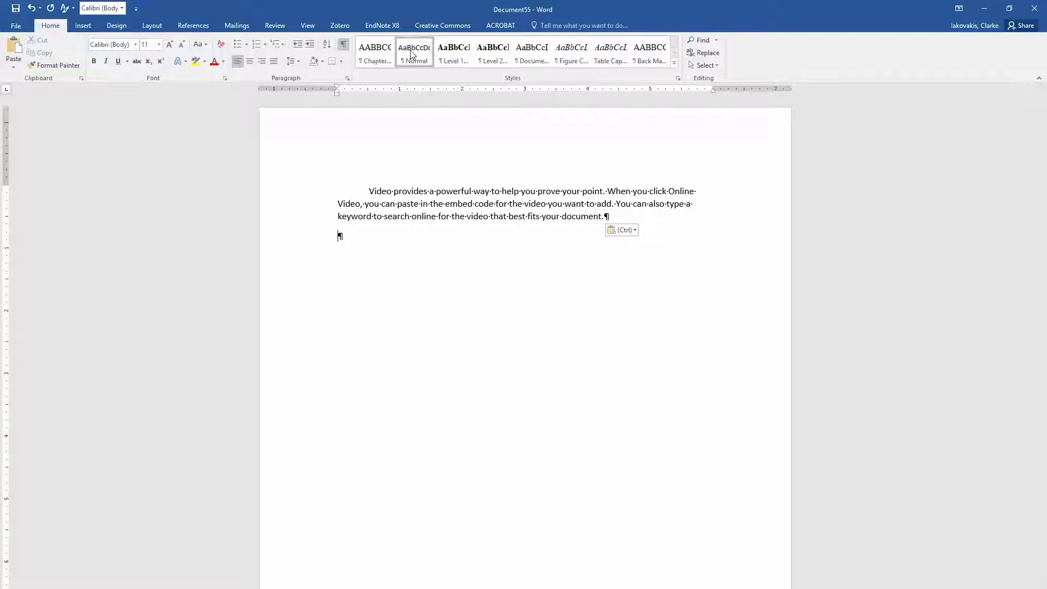
pyautogui.moveTo(414, 61)
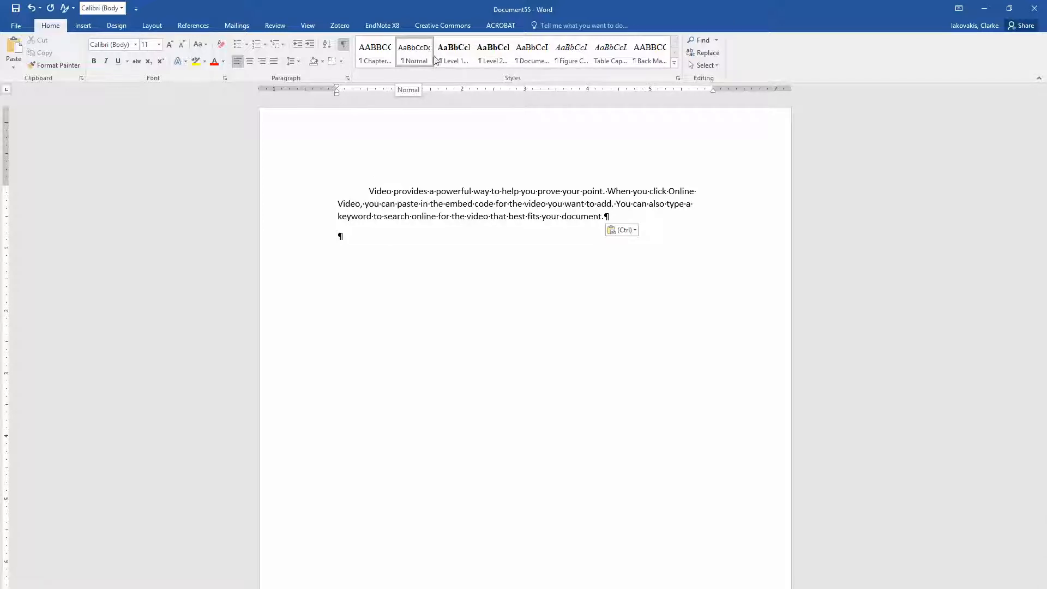
pyautogui.moveTo(425, 60)
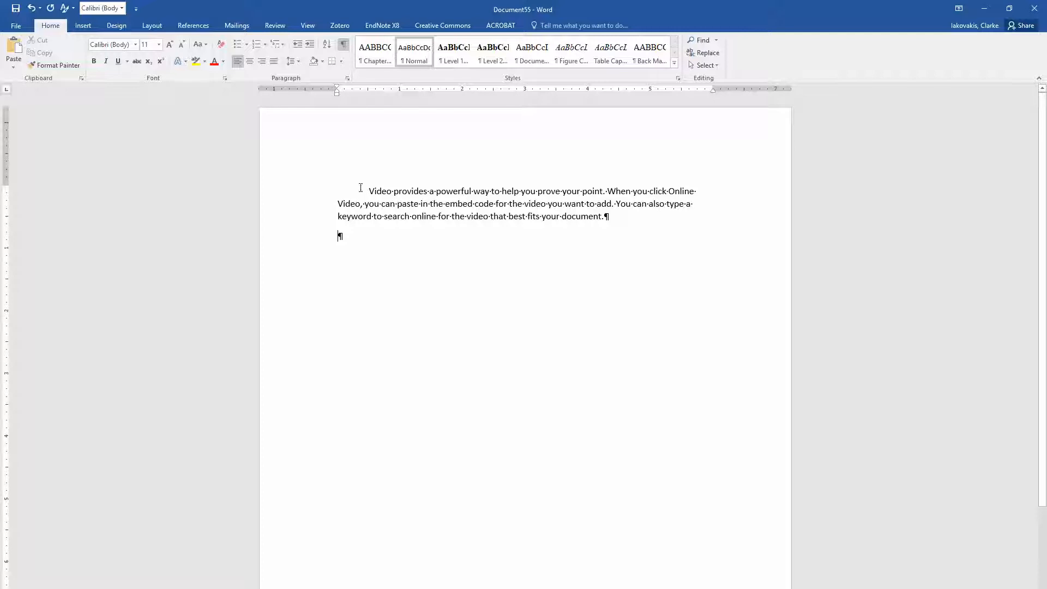
pyautogui.moveTo(349, 284)
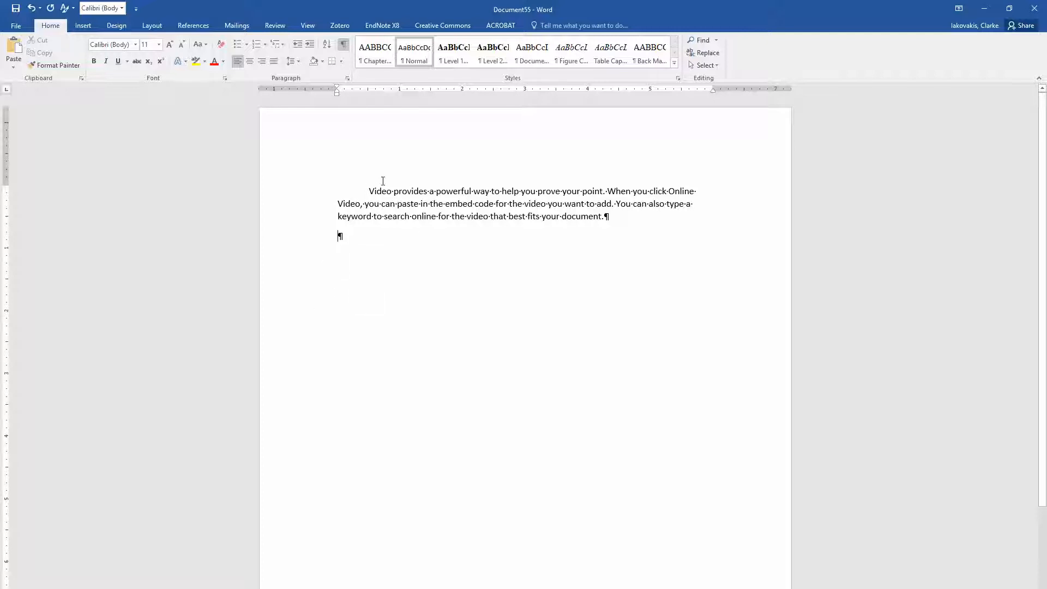
pyautogui.moveTo(357, 185)
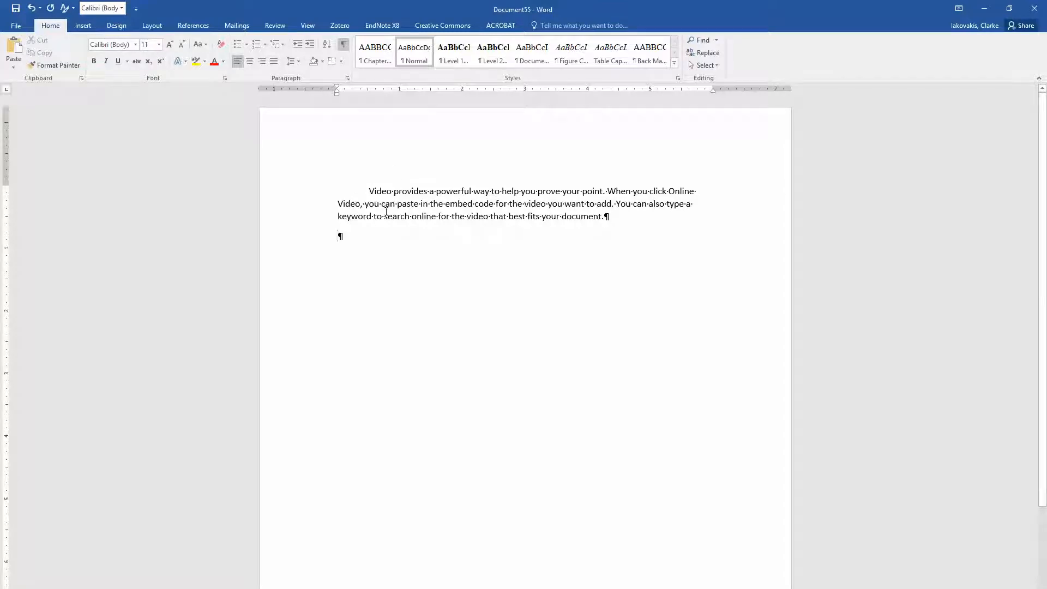
pyautogui.moveTo(335, 235)
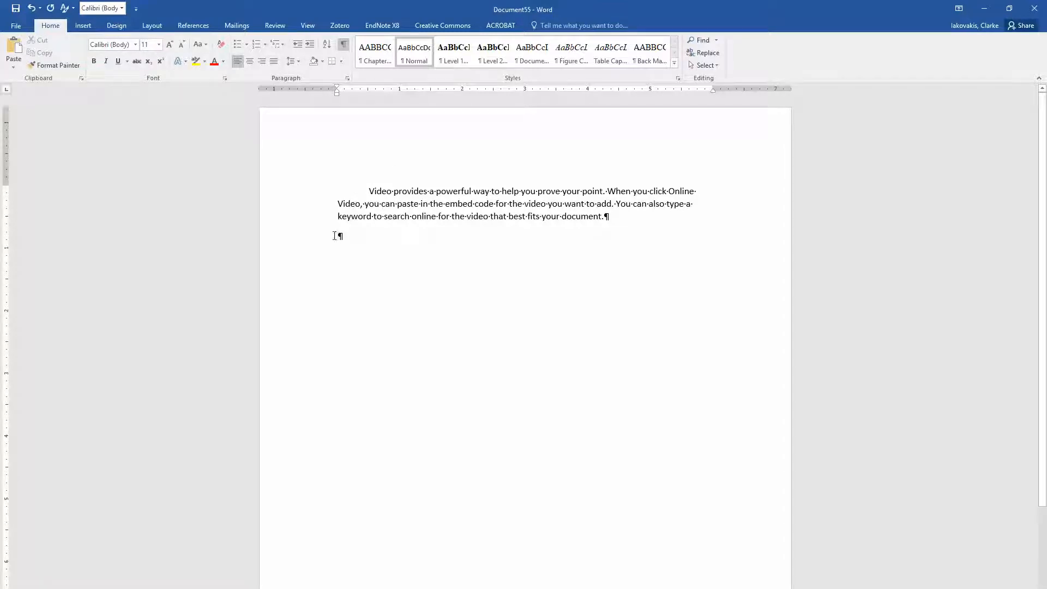
pyautogui.moveTo(380, 233)
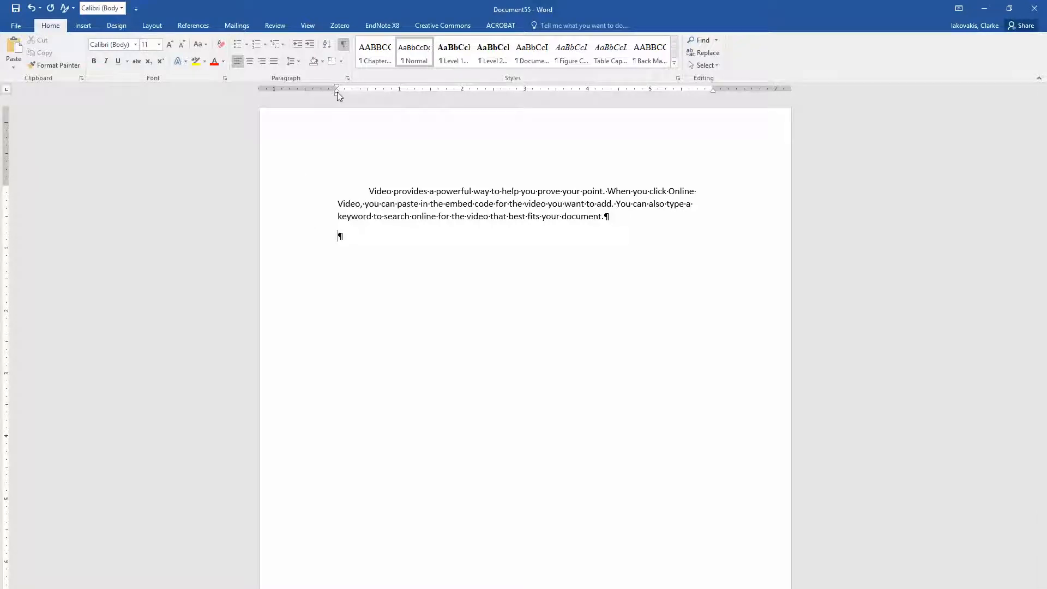
pyautogui.moveTo(540, 253)
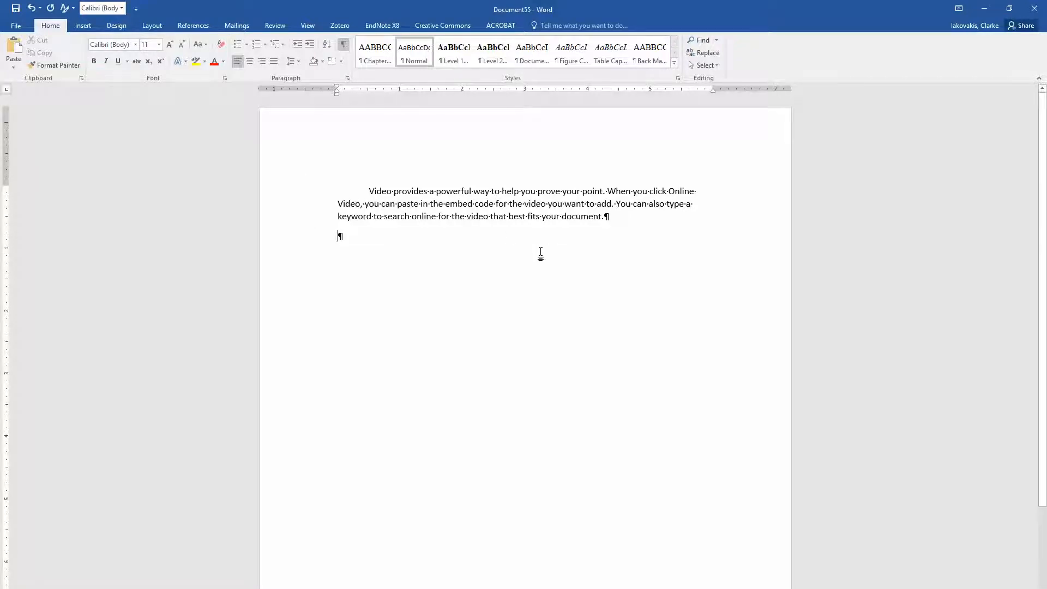
pyautogui.moveTo(559, 246)
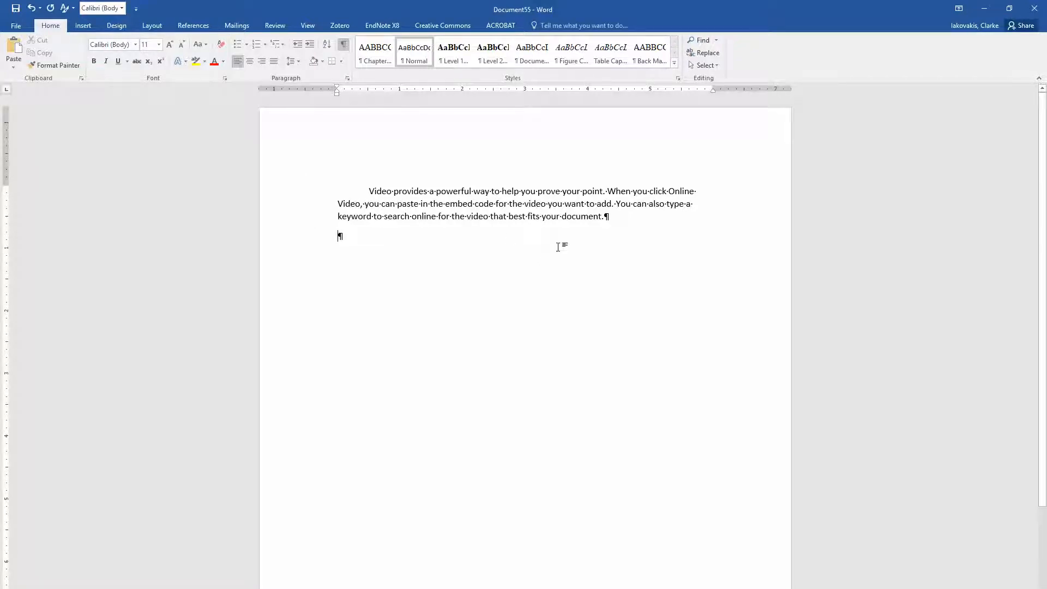
pyautogui.click(1035, 8)
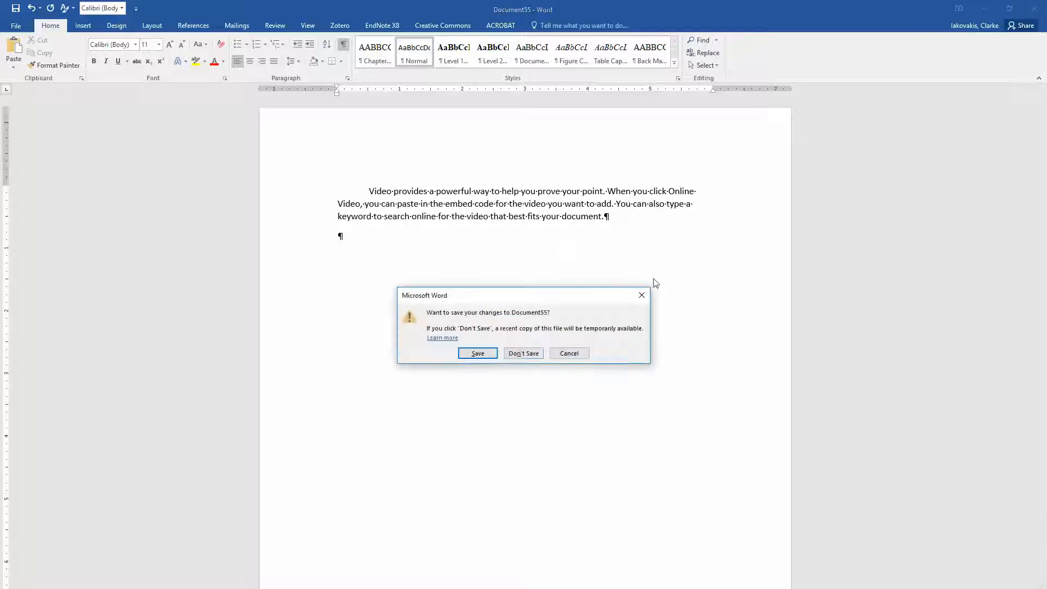
# - Discard Document55 unsaved and select the Chapter IV text in Document52, from the title downward
pyautogui.click(523, 352)
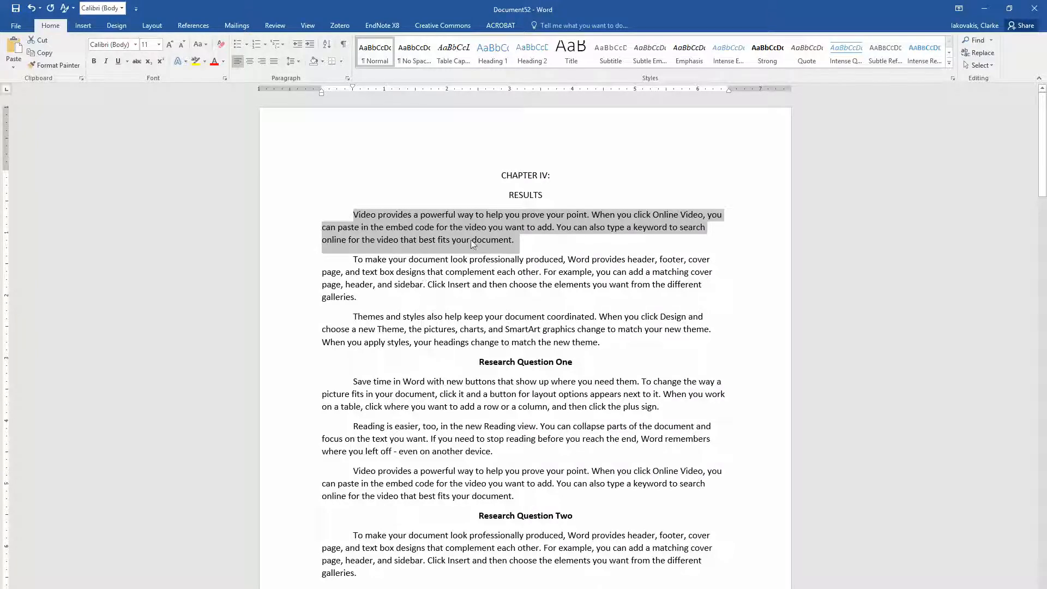
pyautogui.click(495, 185)
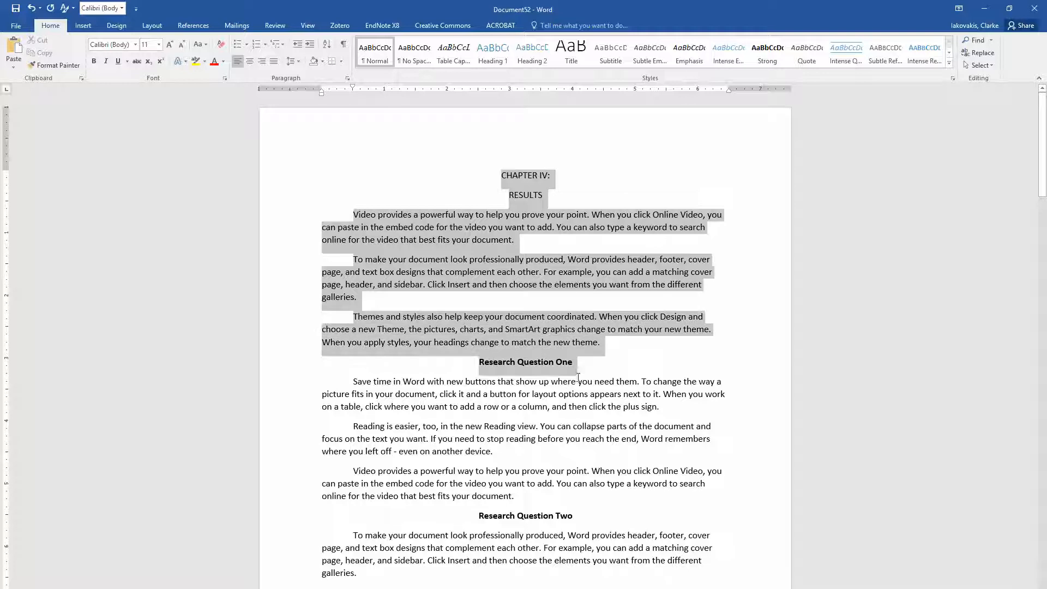
pyautogui.scroll(-3)
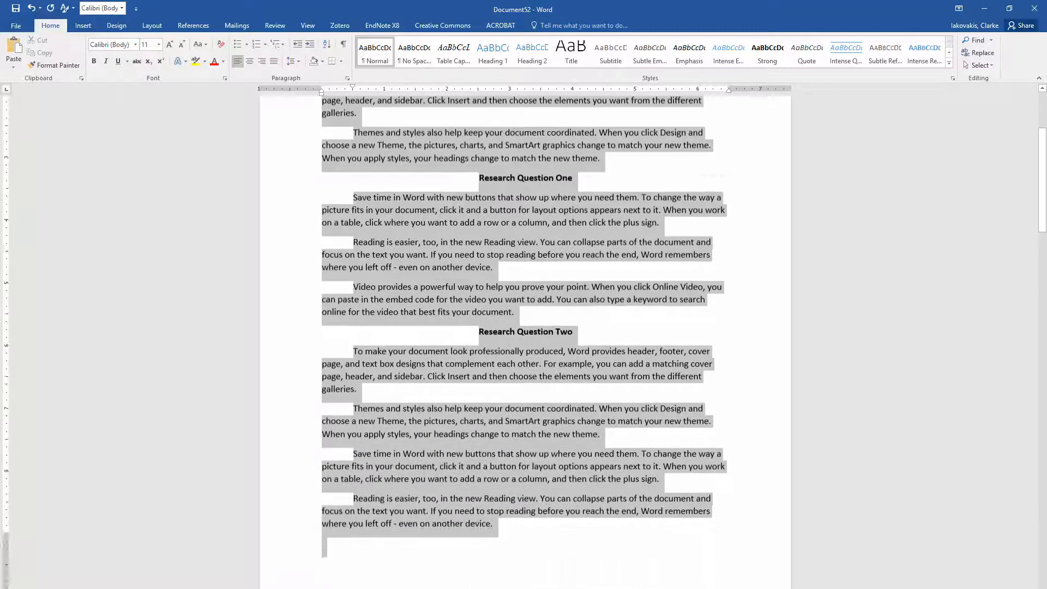
pyautogui.scroll(-3)
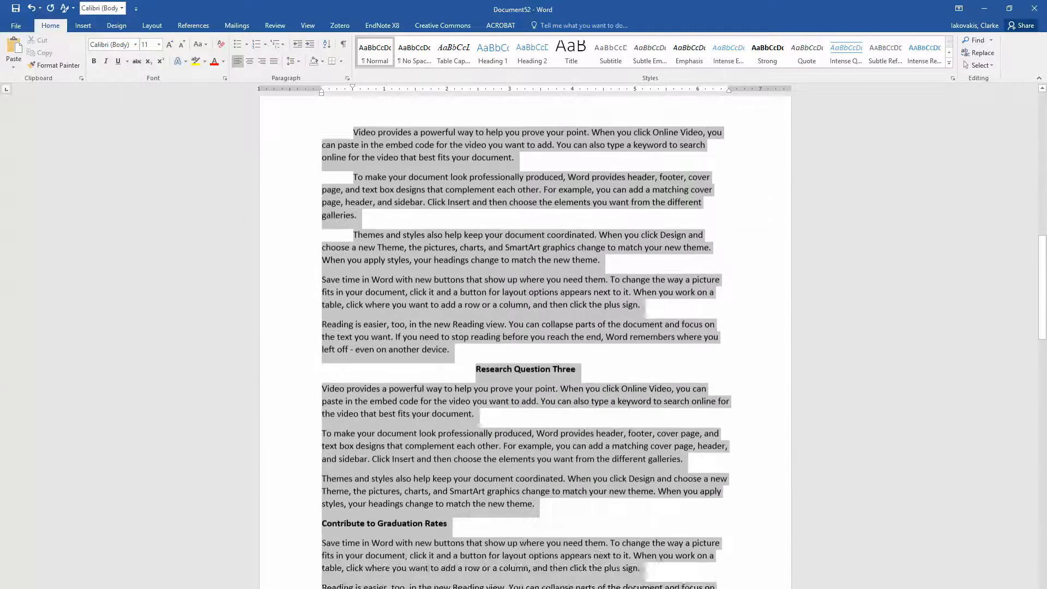
pyautogui.scroll(-3)
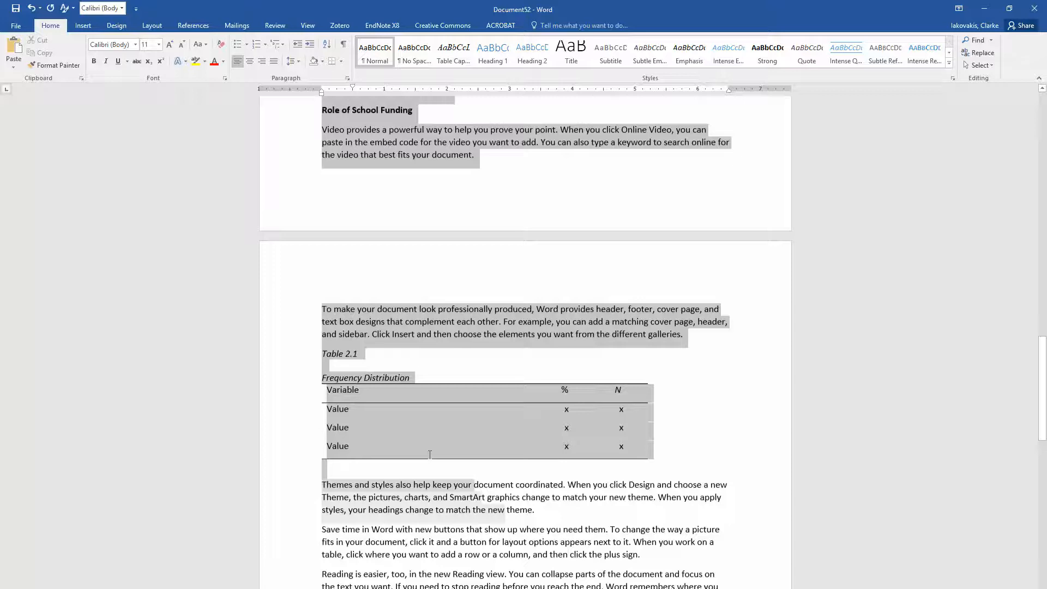
pyautogui.scroll(-3)
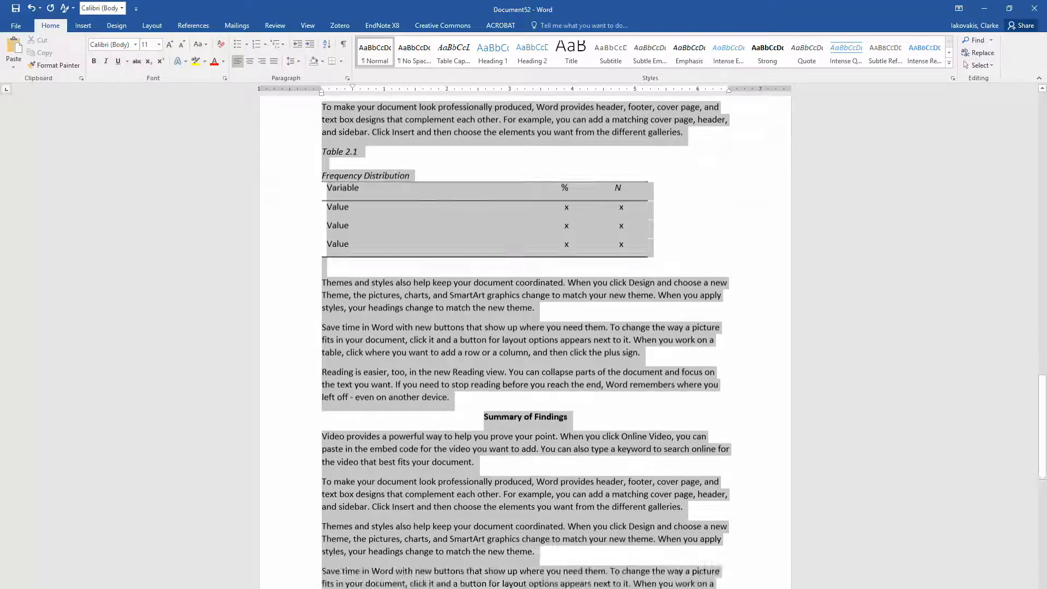
pyautogui.scroll(-3)
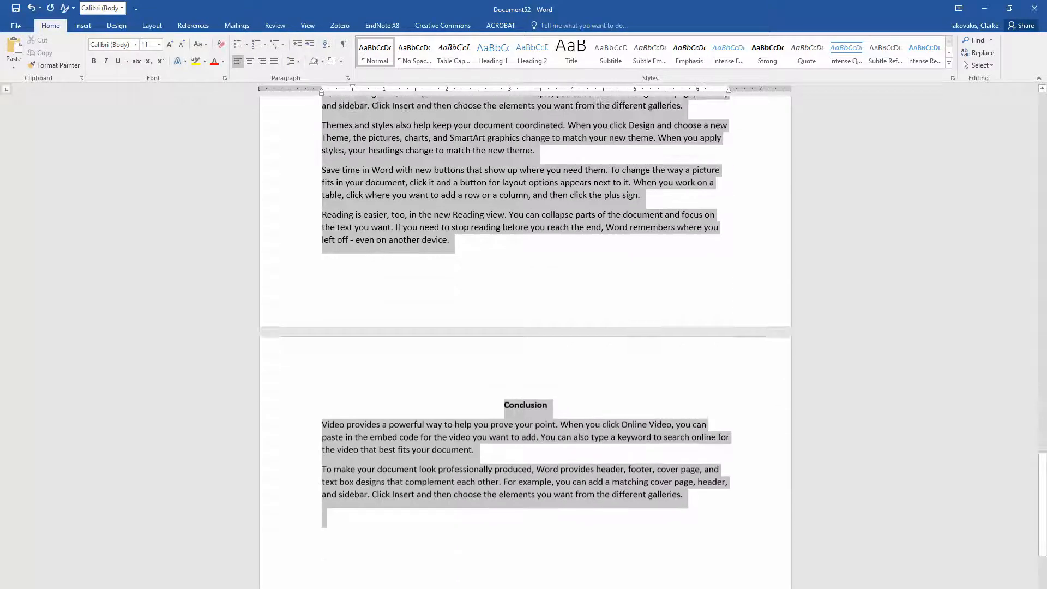
pyautogui.scroll(-3)
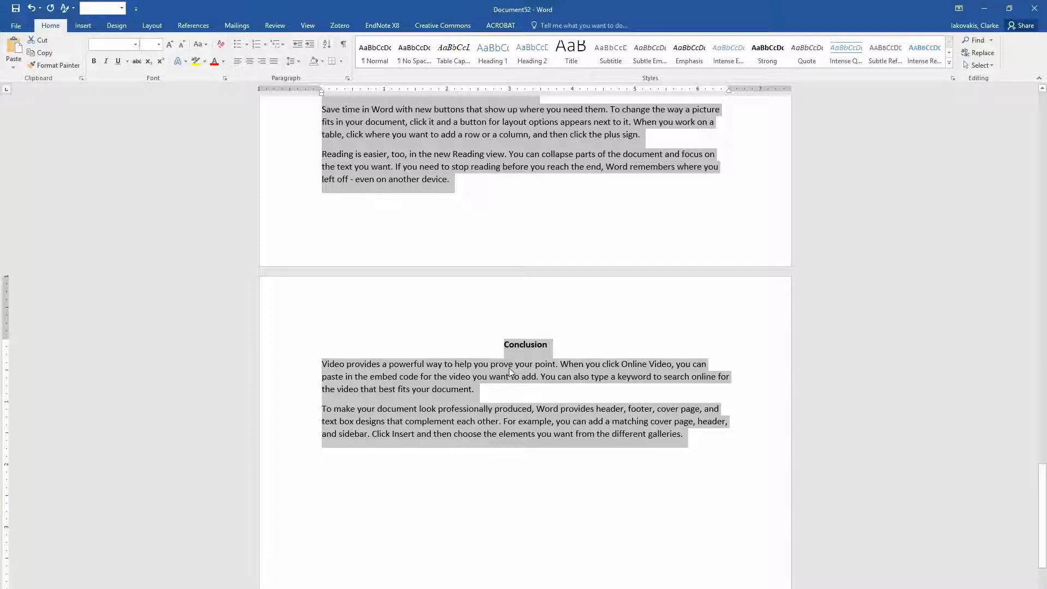
pyautogui.moveTo(568, 411)
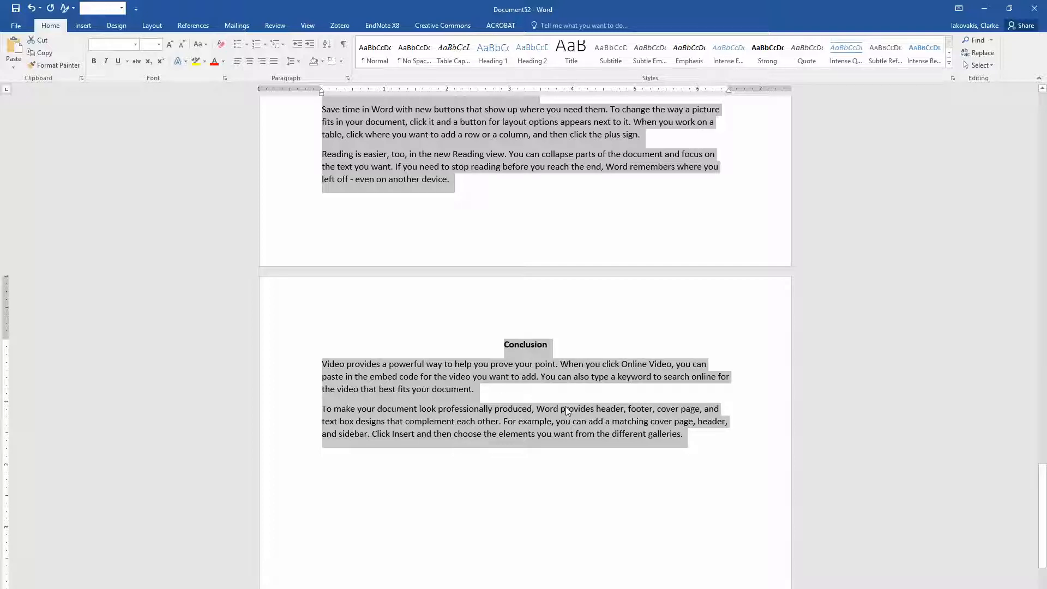
pyautogui.moveTo(494, 381)
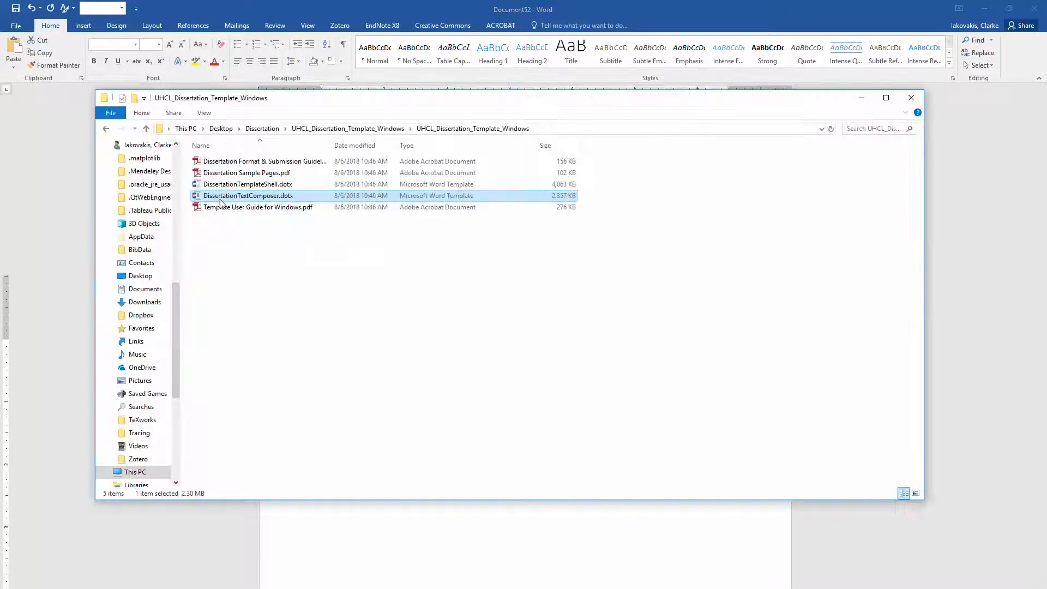
pyautogui.moveTo(248, 196)
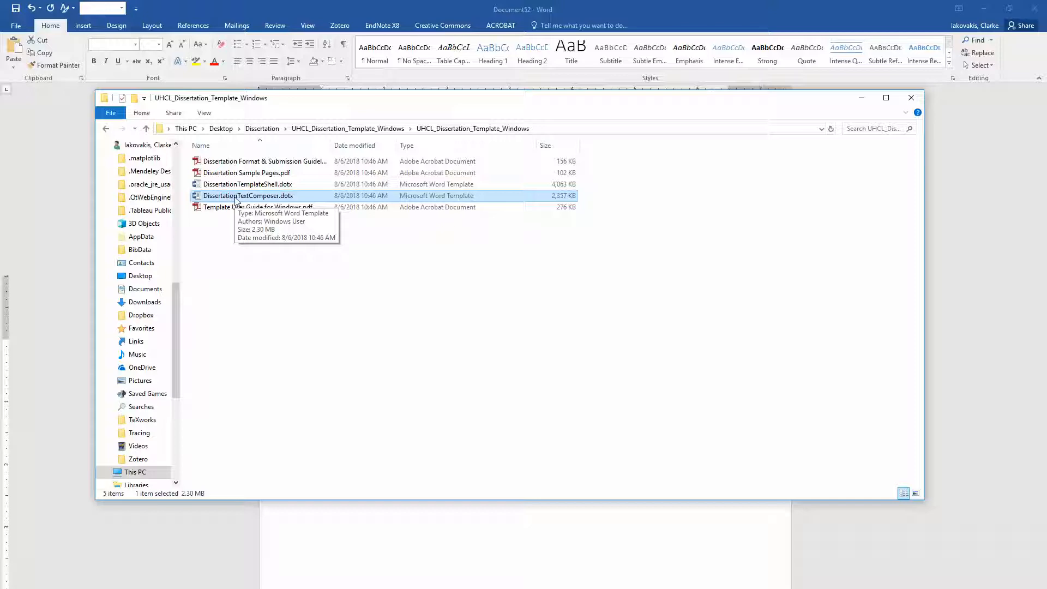
# - Create Document56 from DissertationTextComposer.dotx and delete its instruction paragraph
pyautogui.doubleClick(248, 196)
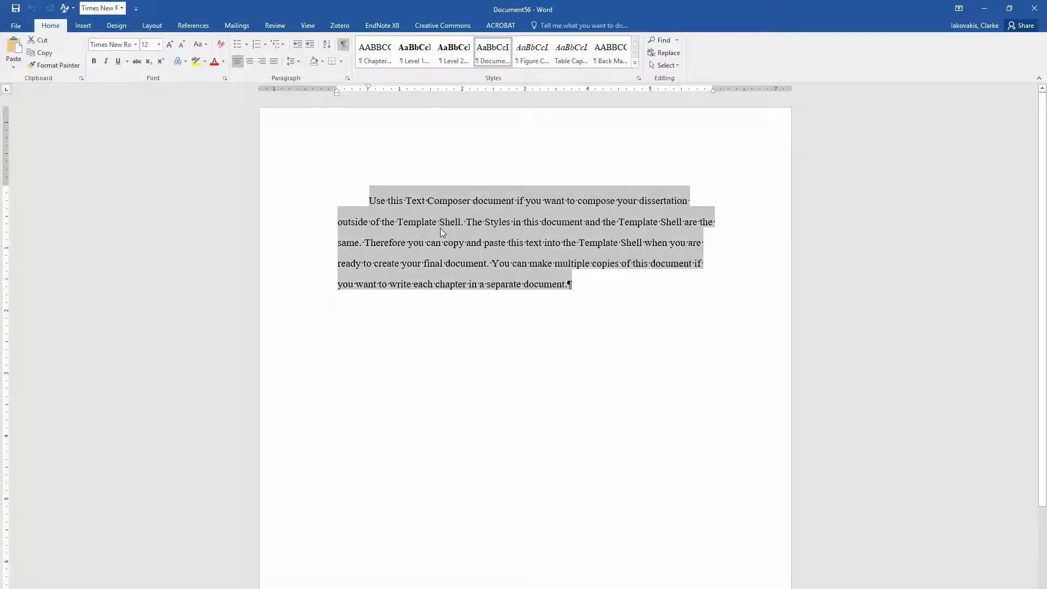
pyautogui.press('Delete')
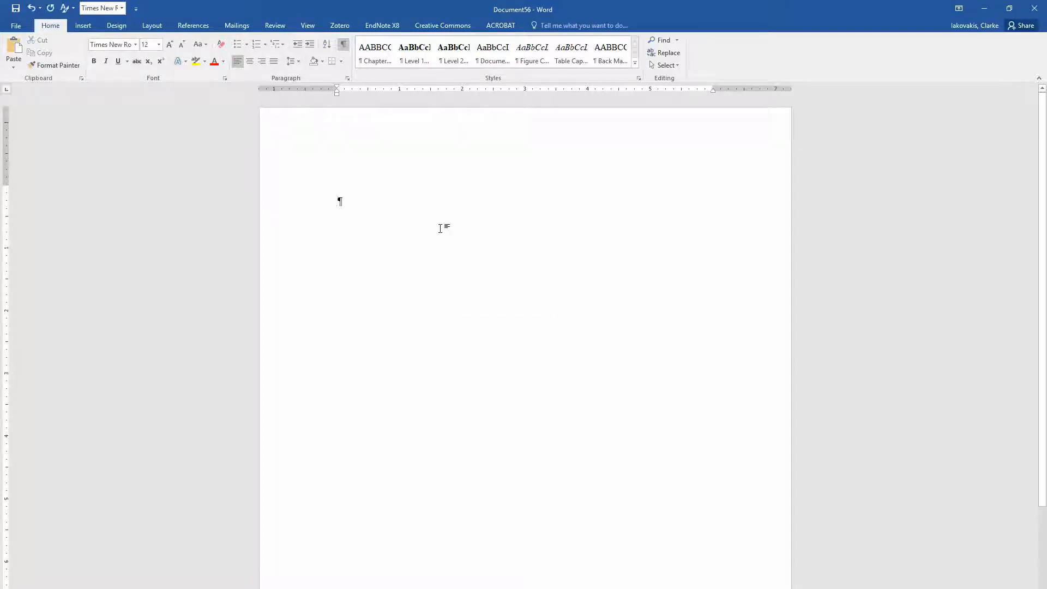
pyautogui.moveTo(493, 53)
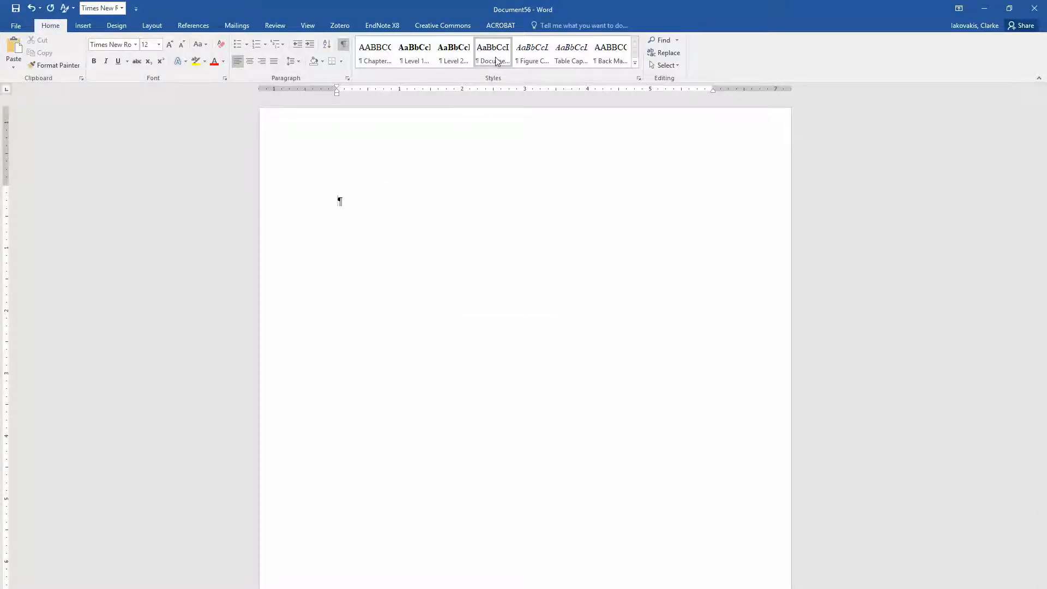
pyautogui.moveTo(492, 53)
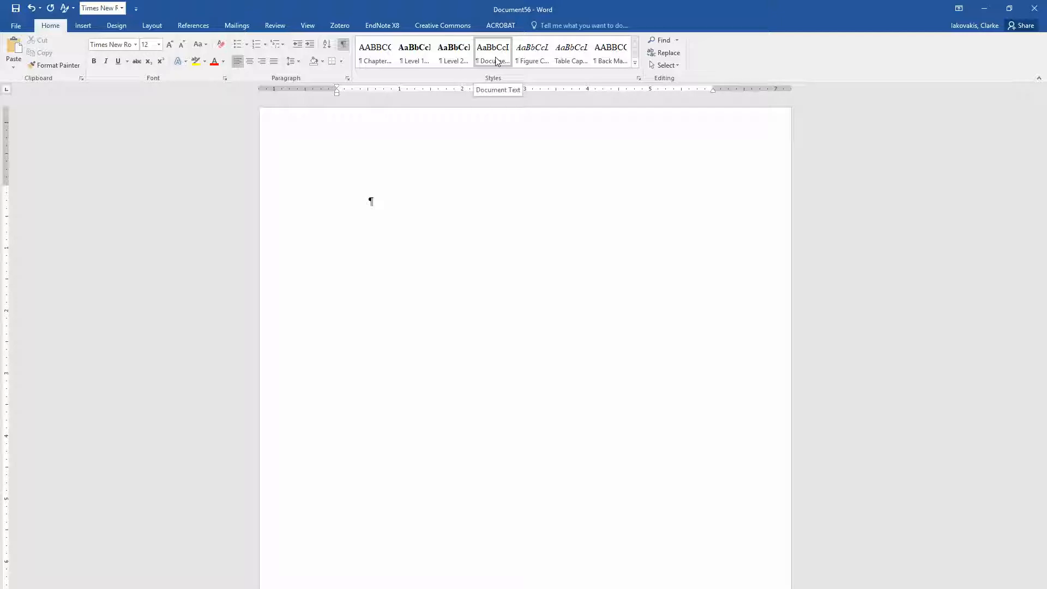
pyautogui.moveTo(414, 193)
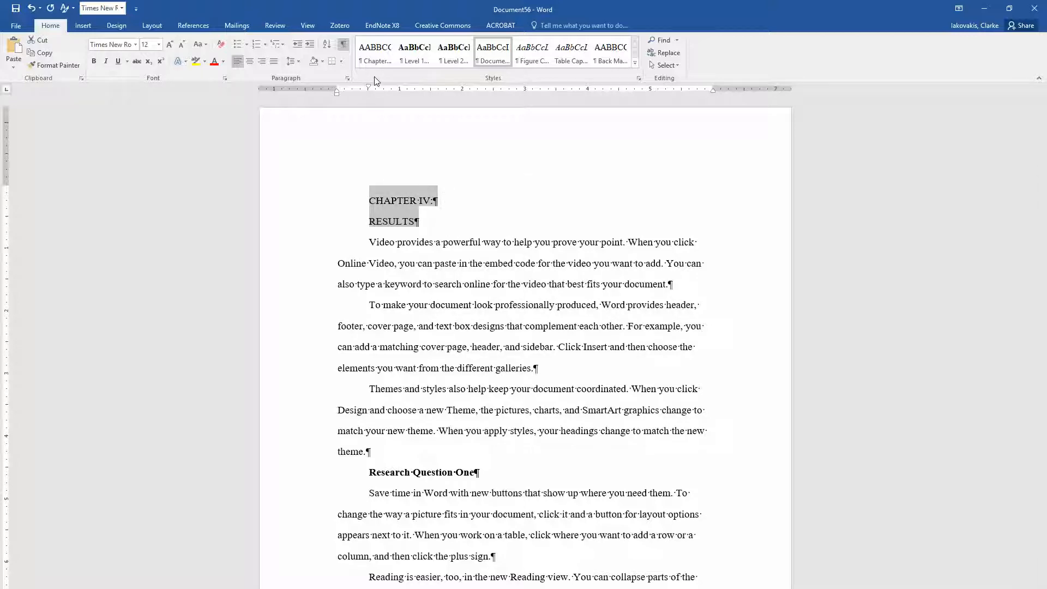
# - Apply the chapter heading style to 'CHAPTER IV:' and 'RESULTS' as one two-line title
pyautogui.click(374, 51)
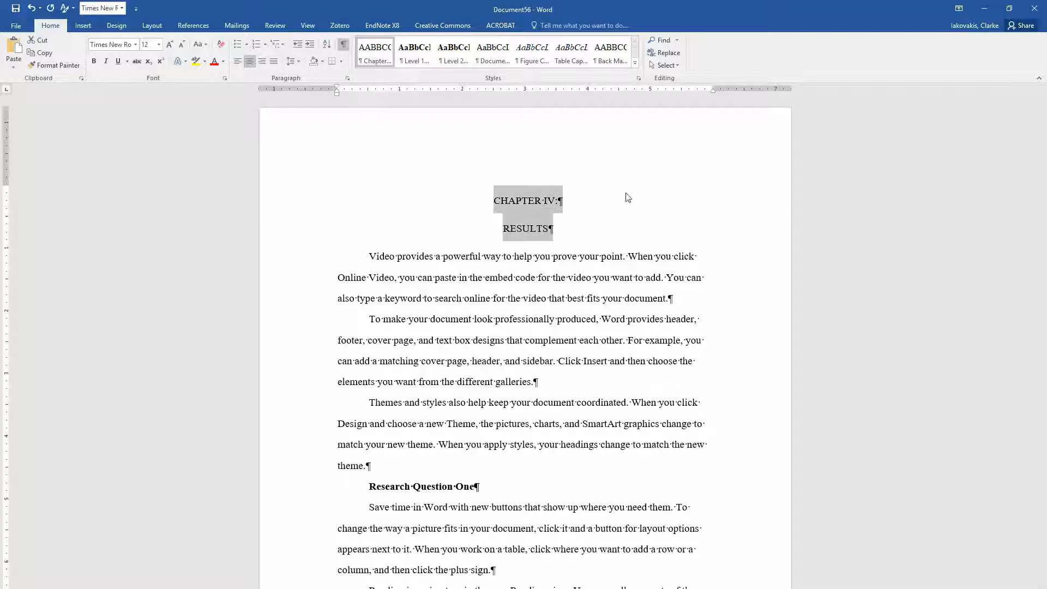
pyautogui.click(553, 202)
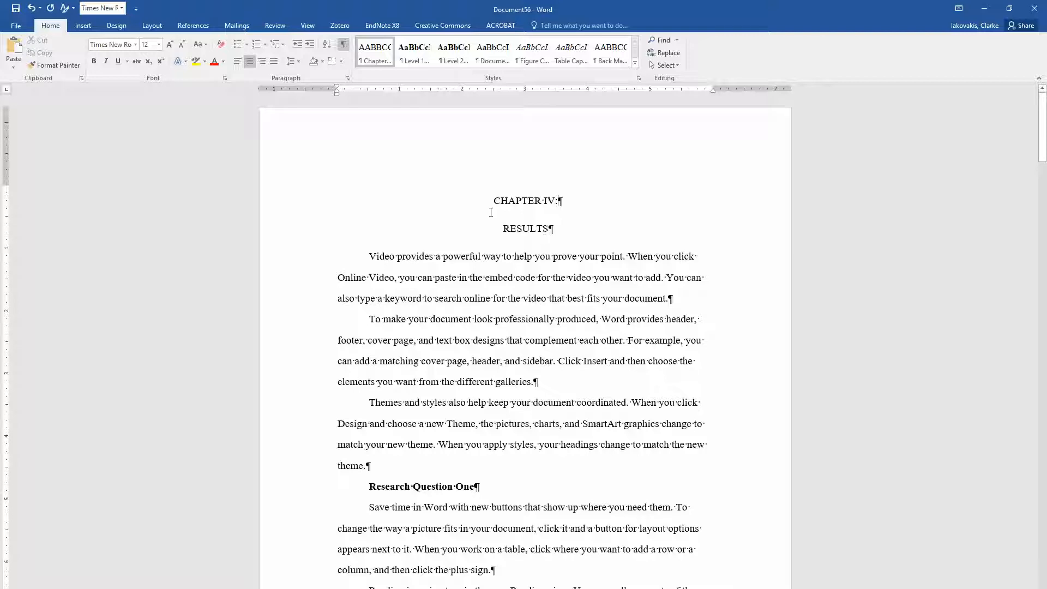
pyautogui.moveTo(598, 197)
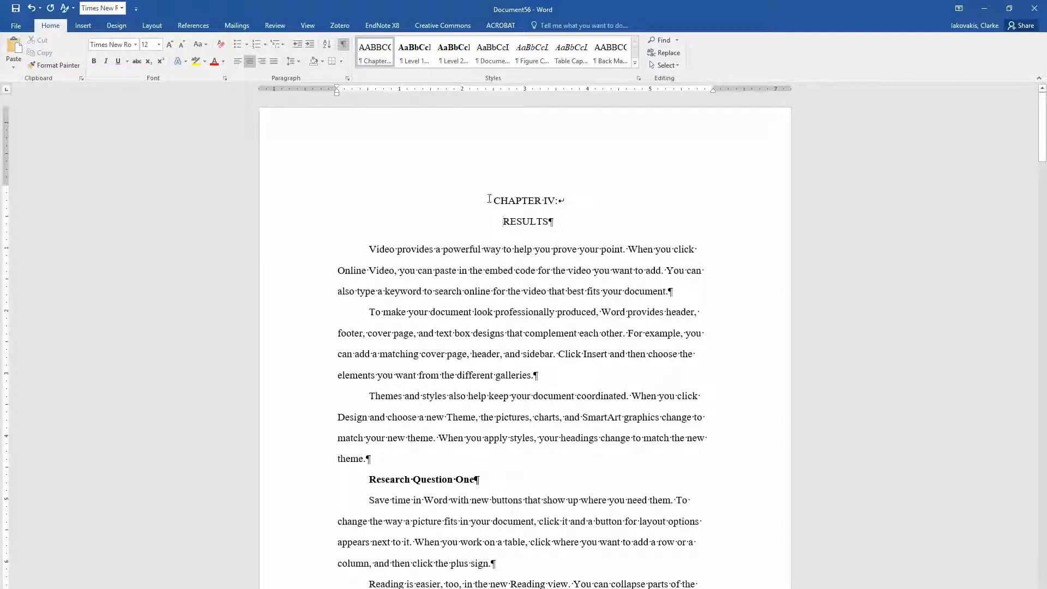
pyautogui.click(547, 222)
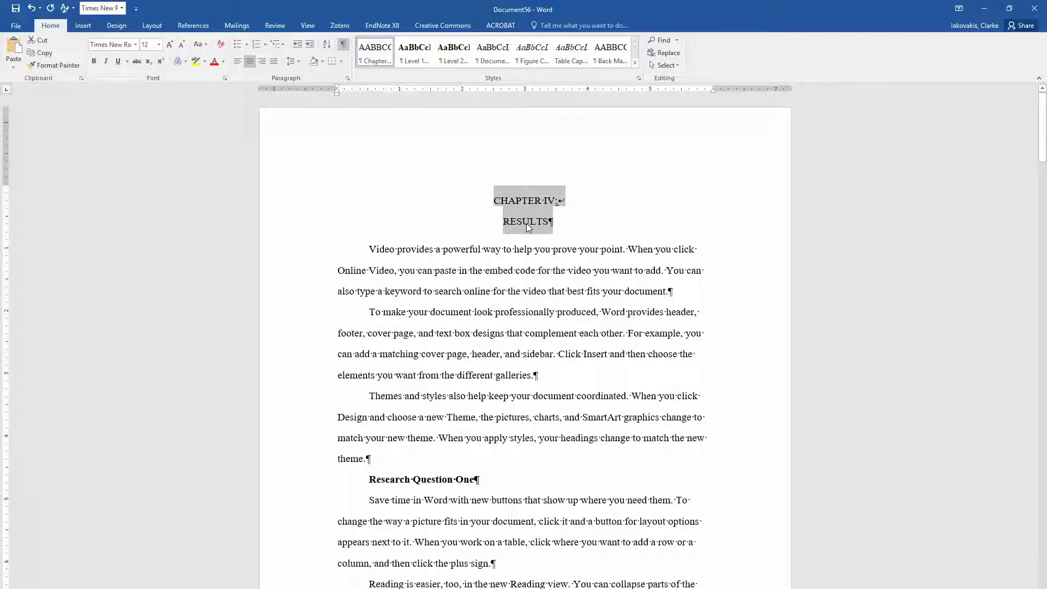
pyautogui.click(494, 270)
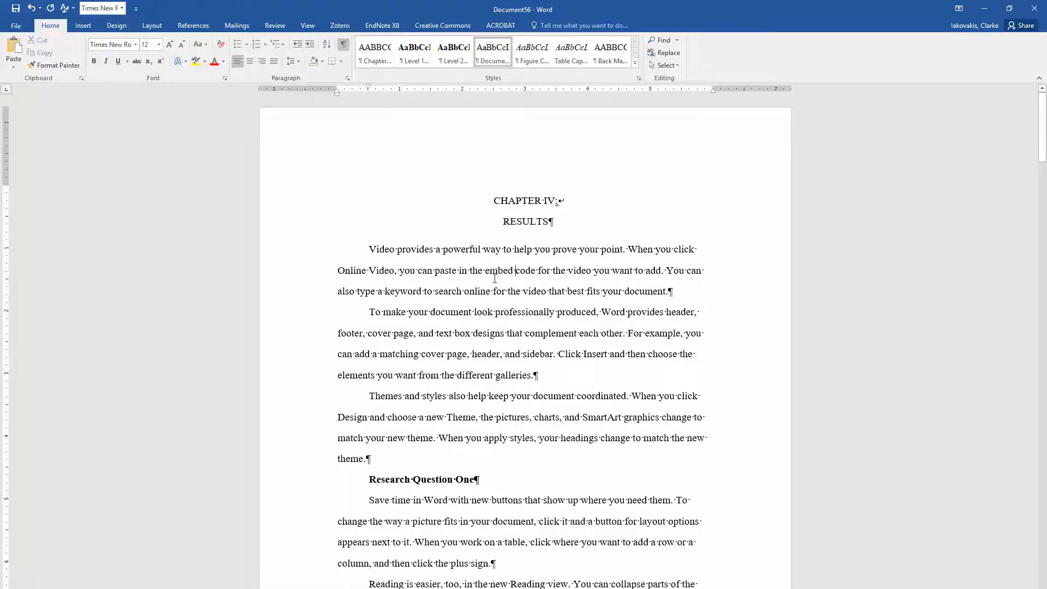
# - Make Research Question Two a Level 1 heading
pyautogui.scroll(-3)
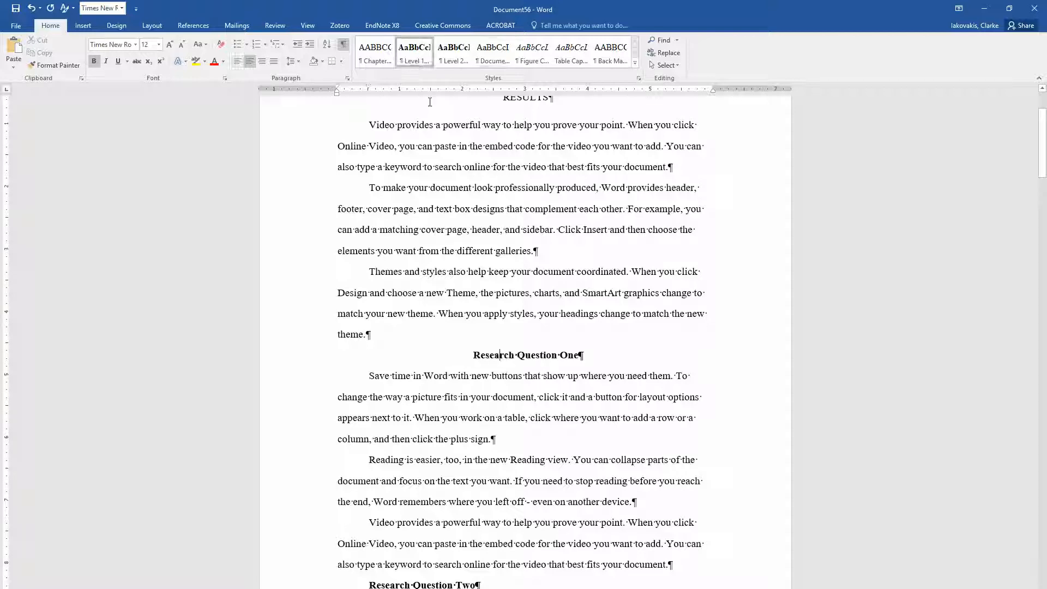
pyautogui.moveTo(416, 77)
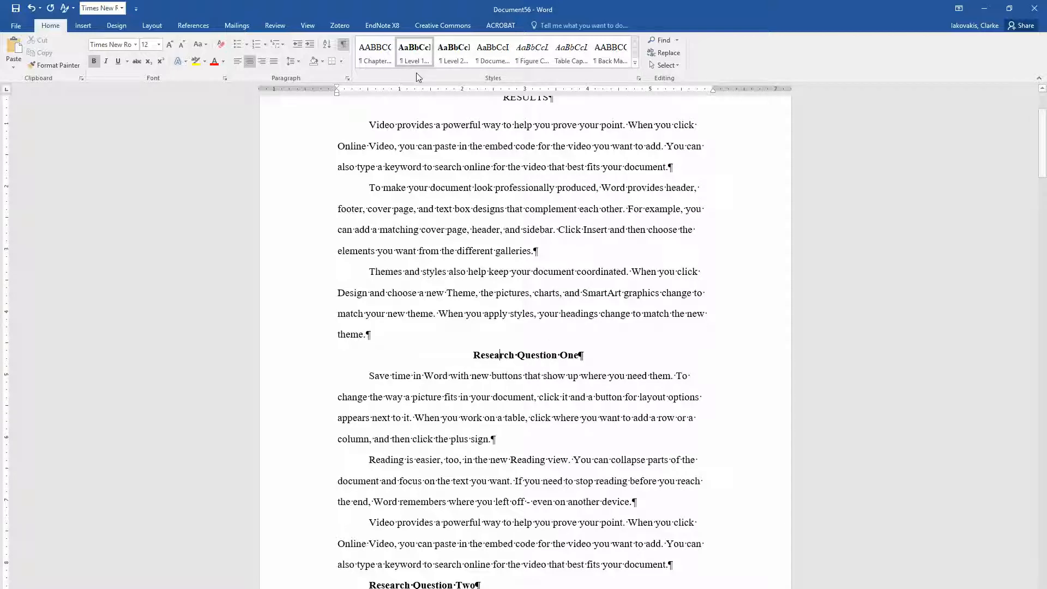
pyautogui.moveTo(414, 53)
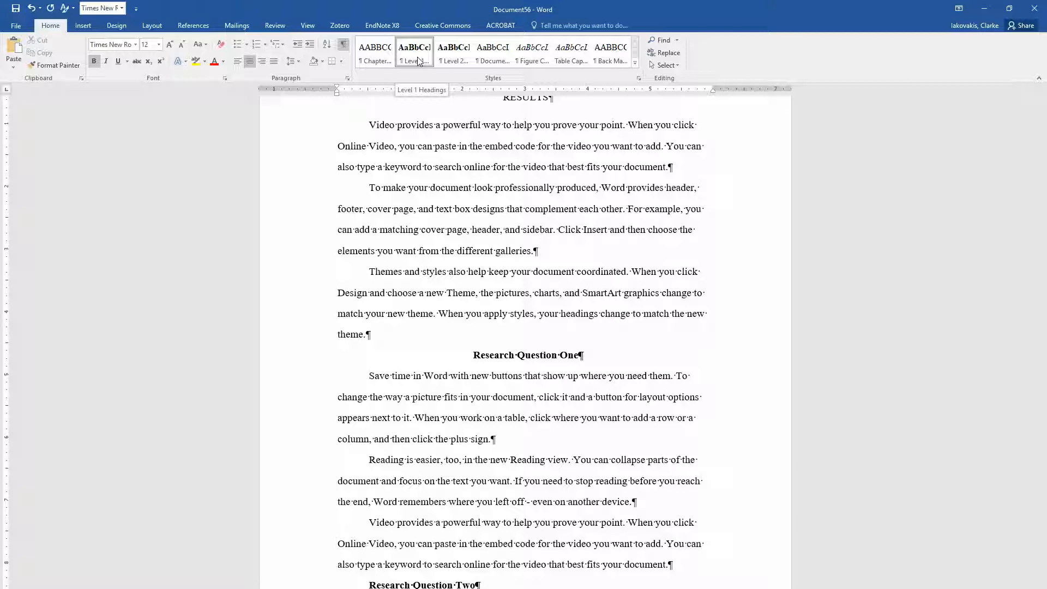
pyautogui.moveTo(530, 340)
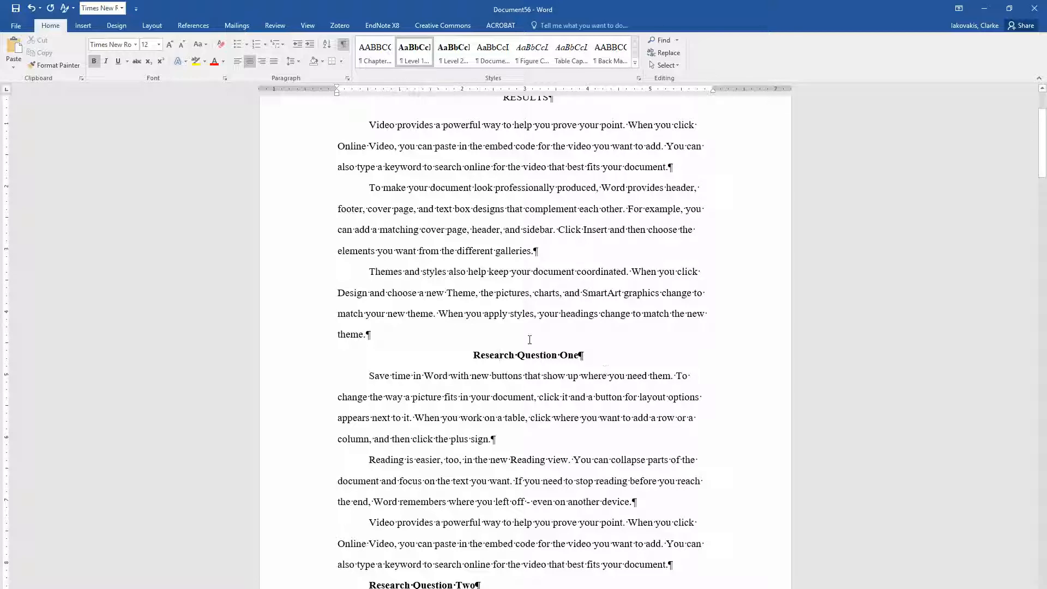
pyautogui.scroll(-3)
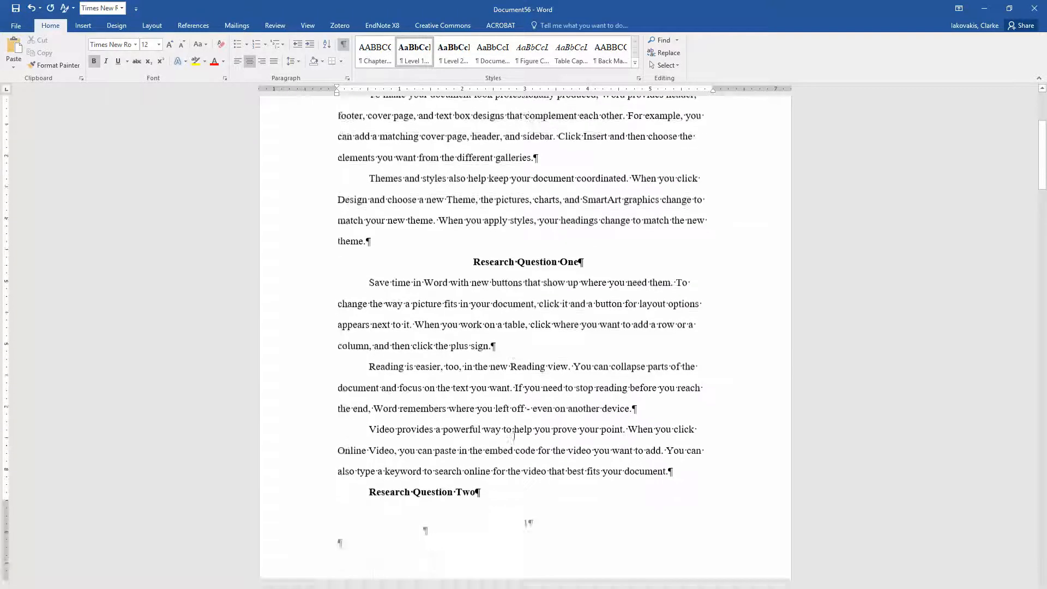
pyautogui.scroll(-3)
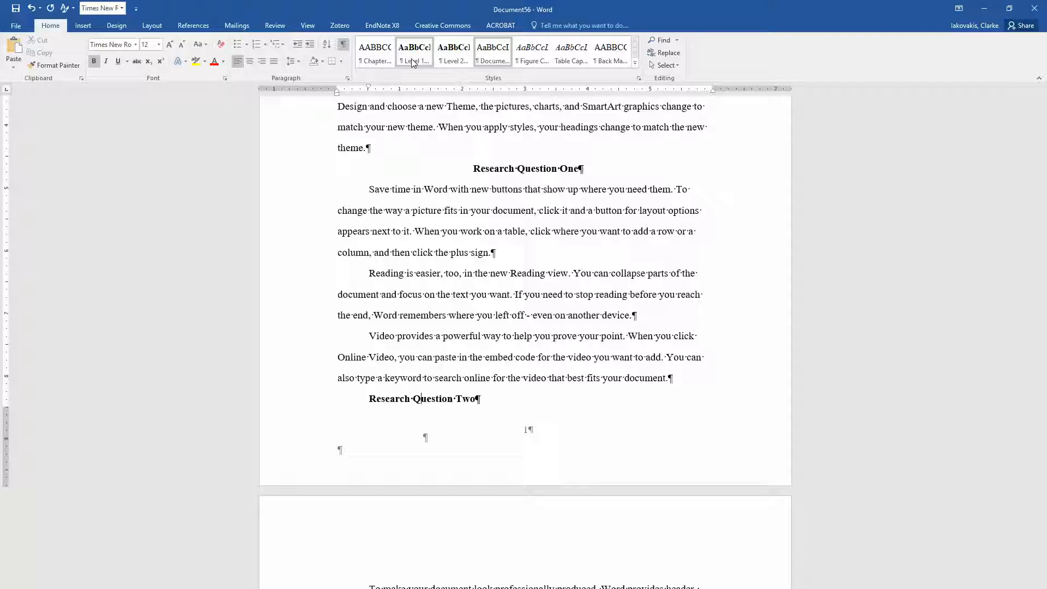
pyautogui.click(414, 51)
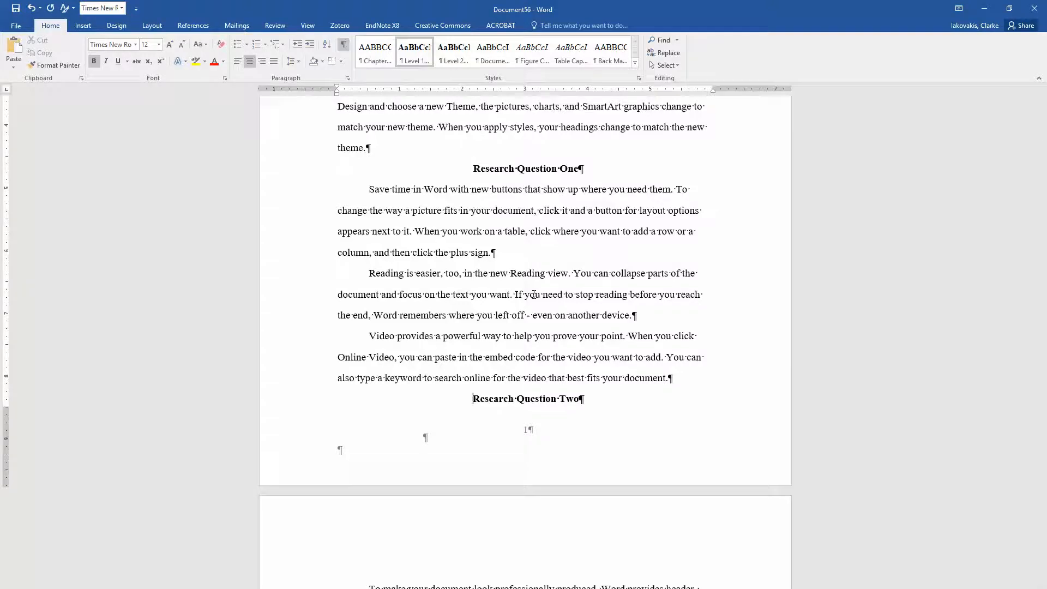
# - Move down to the Role of School Funding section and select its paragraph
pyautogui.scroll(-3)
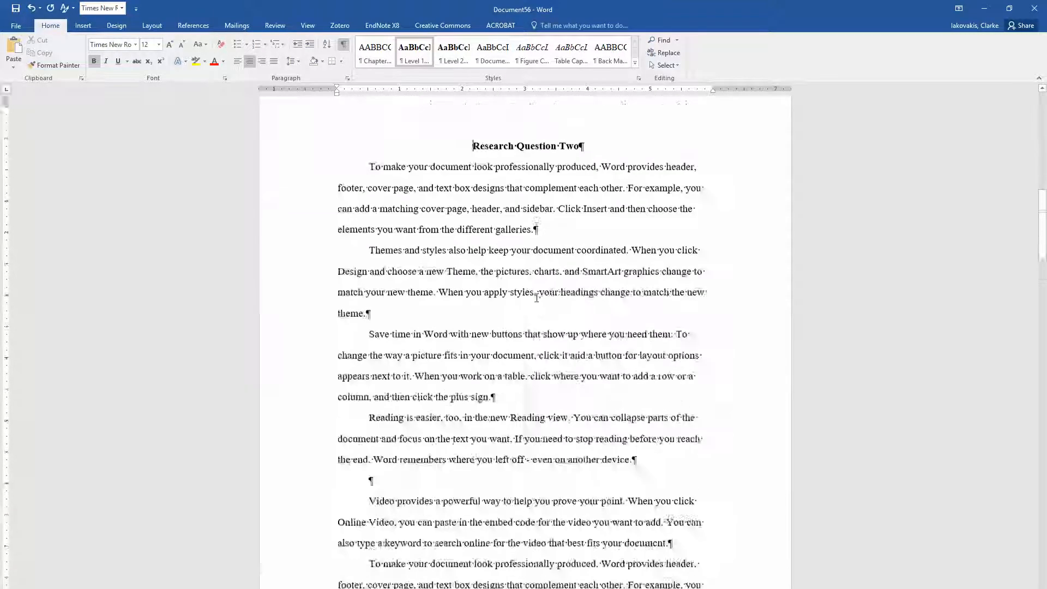
pyautogui.scroll(-3)
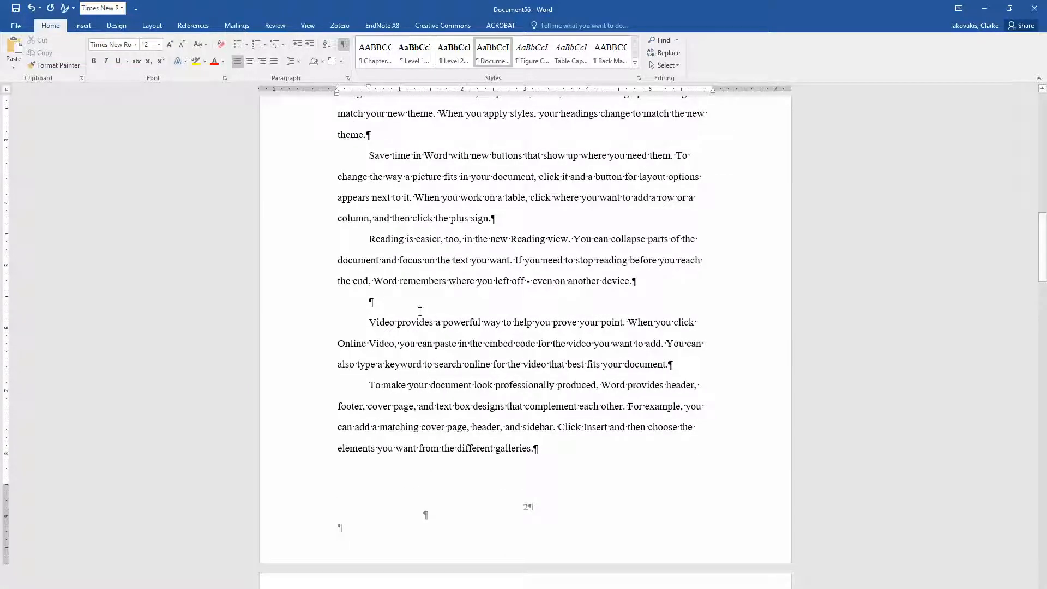
pyautogui.scroll(-3)
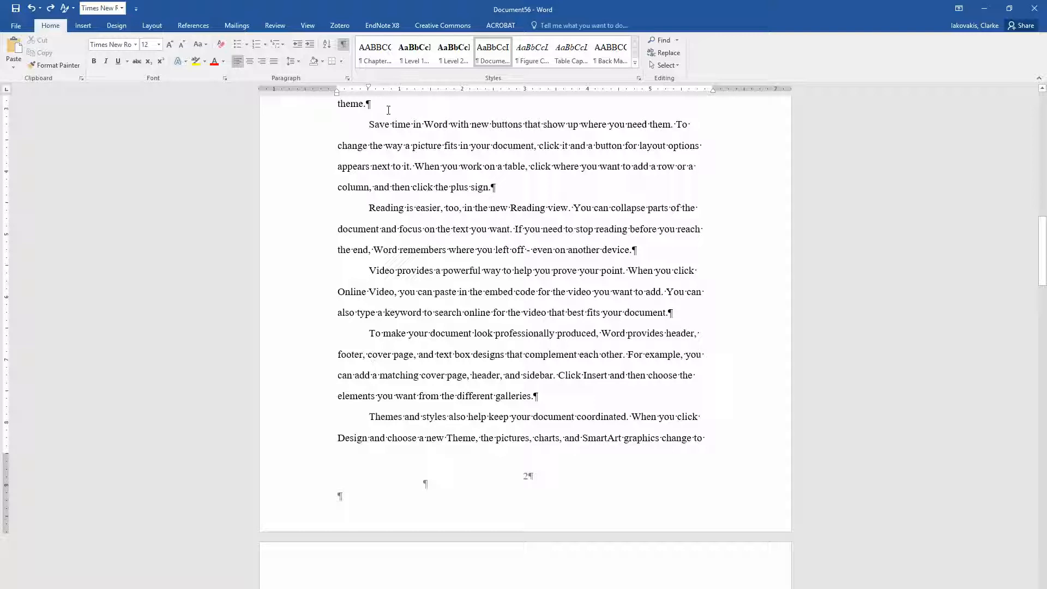
pyautogui.scroll(-3)
pyautogui.write('Research Question Three')
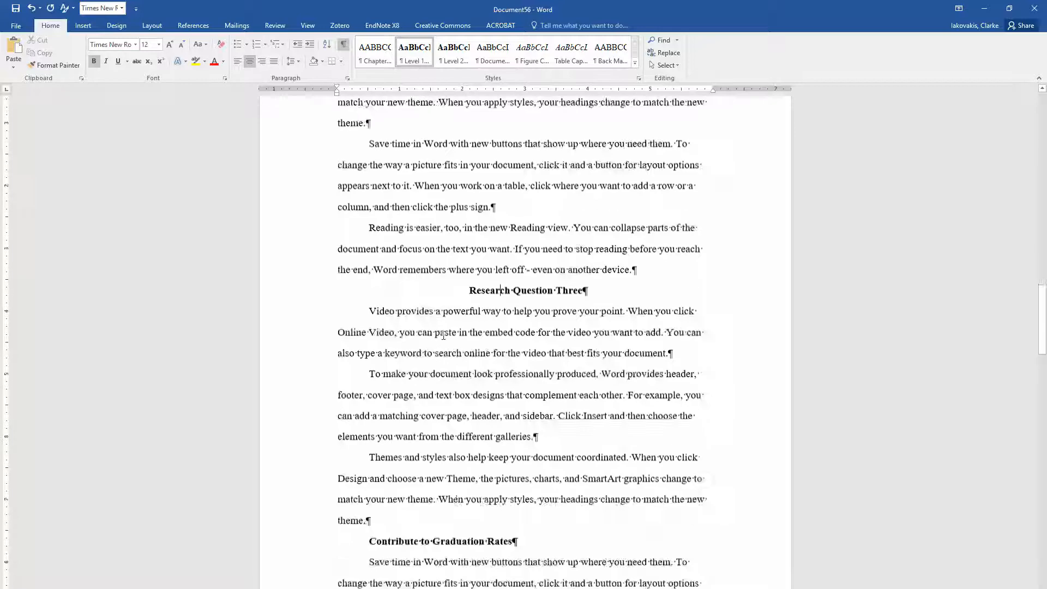
pyautogui.scroll(-3)
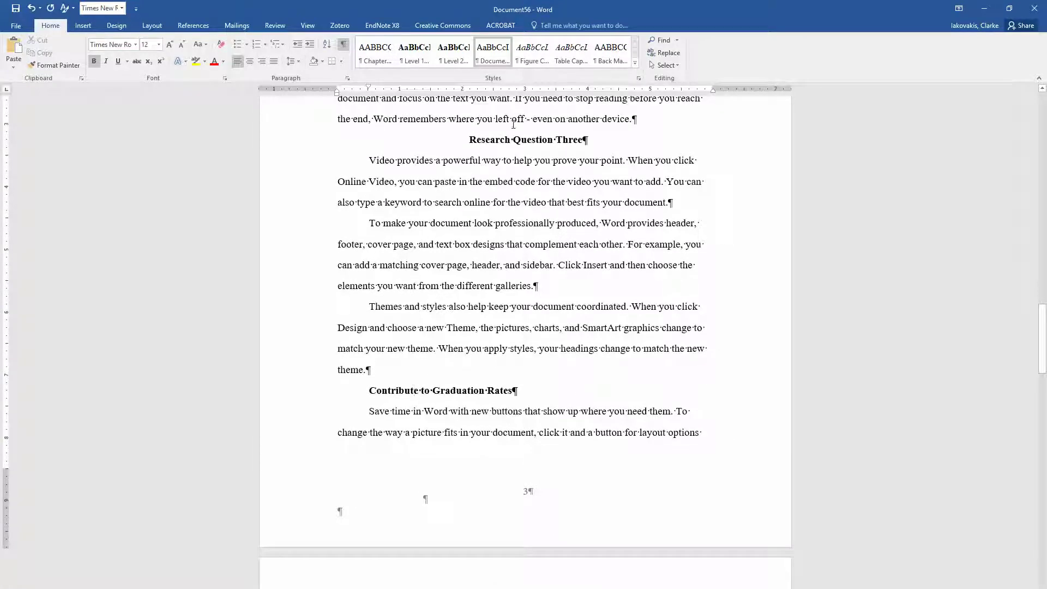
pyautogui.scroll(-3)
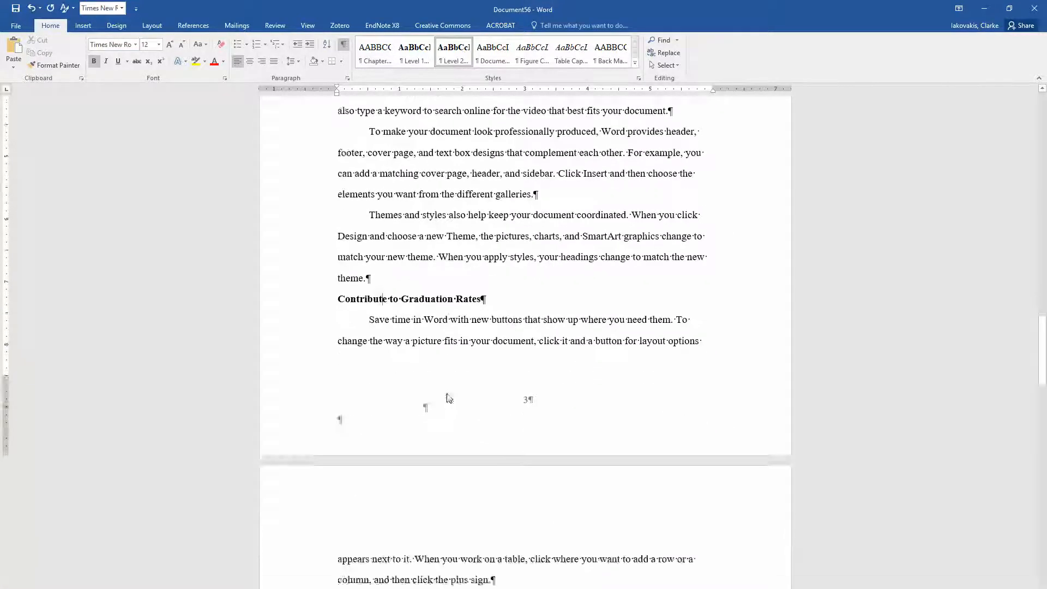
pyautogui.scroll(-3)
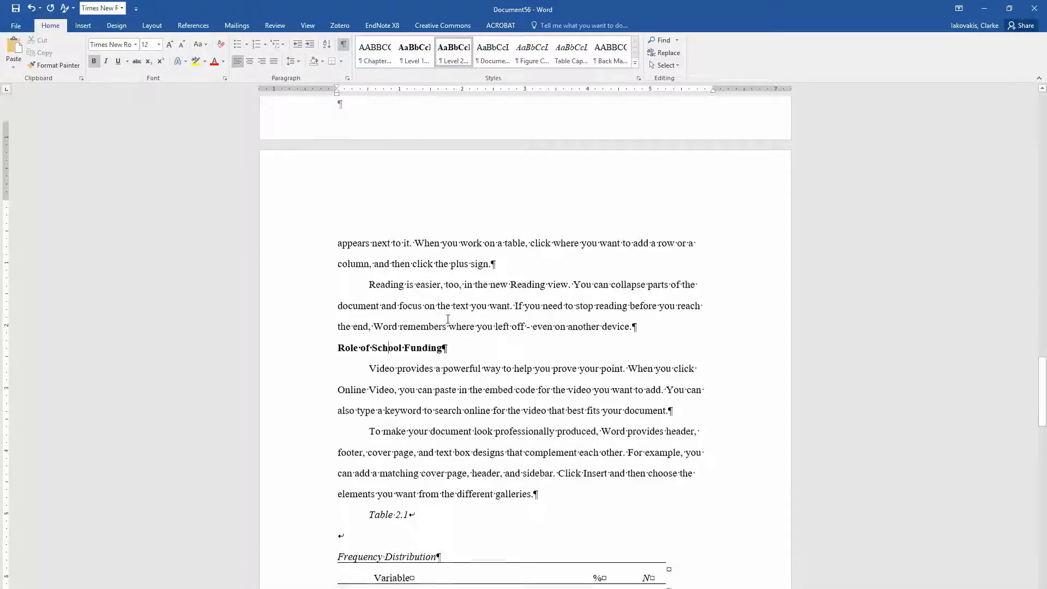
pyautogui.scroll(-3)
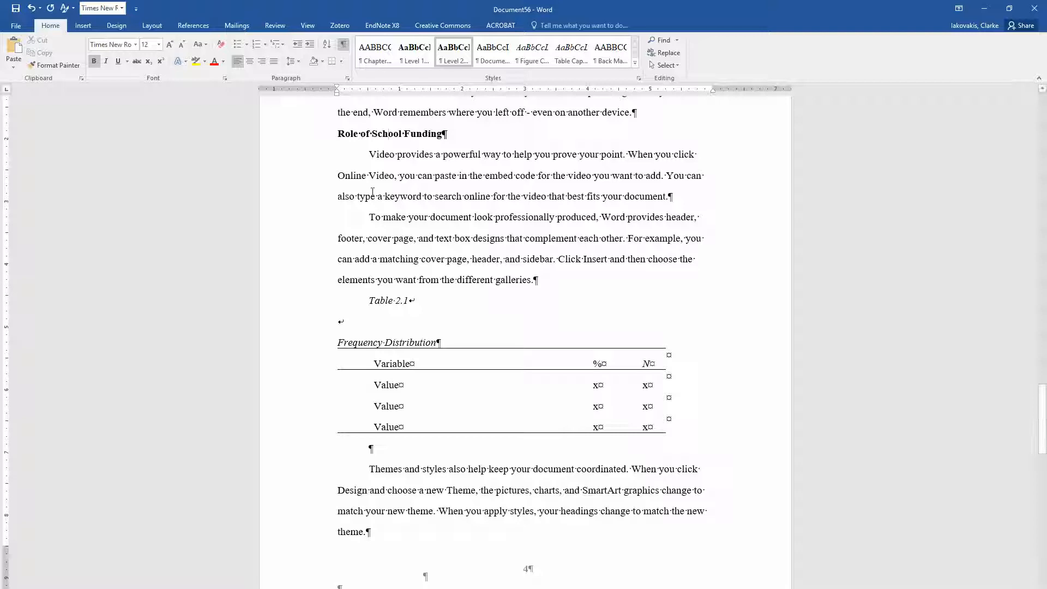
pyautogui.click(367, 154)
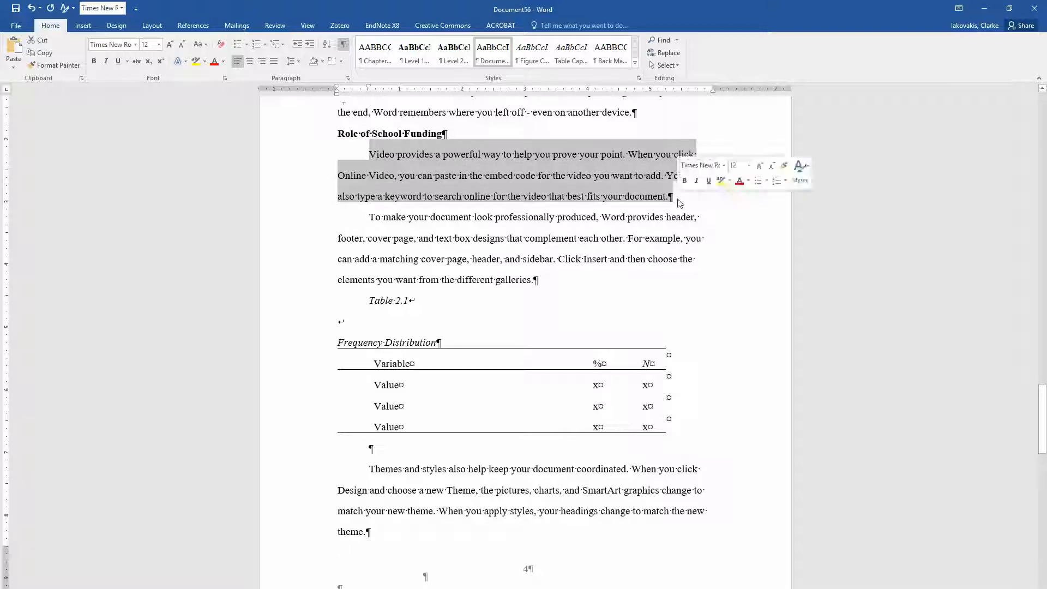
pyautogui.moveTo(347, 78)
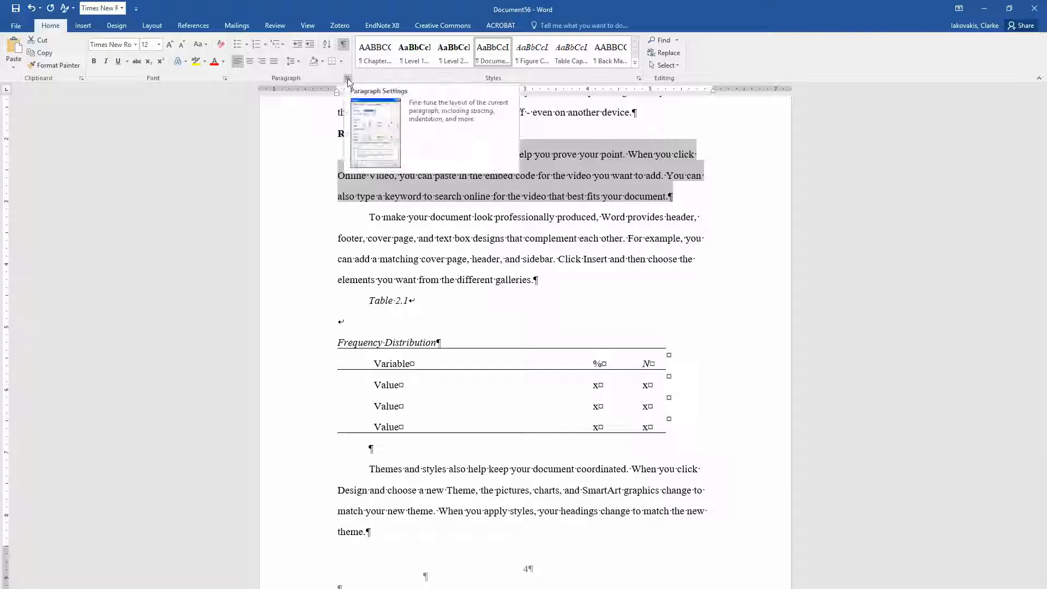
# - Set the Frequency Distribution table's paragraphs to Special (none) and Single line spacing
pyautogui.click(346, 79)
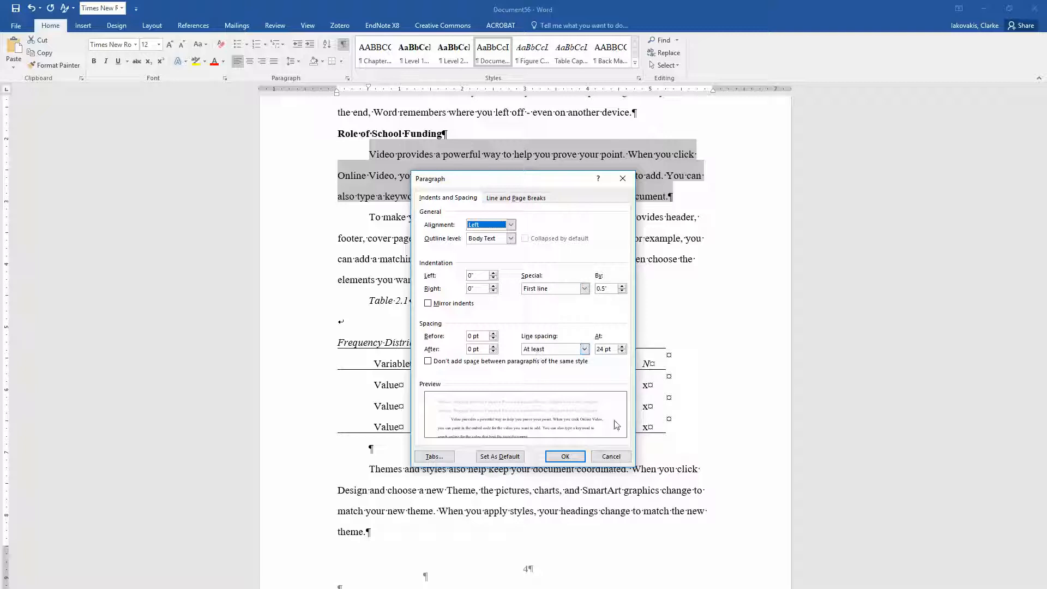
pyautogui.click(564, 456)
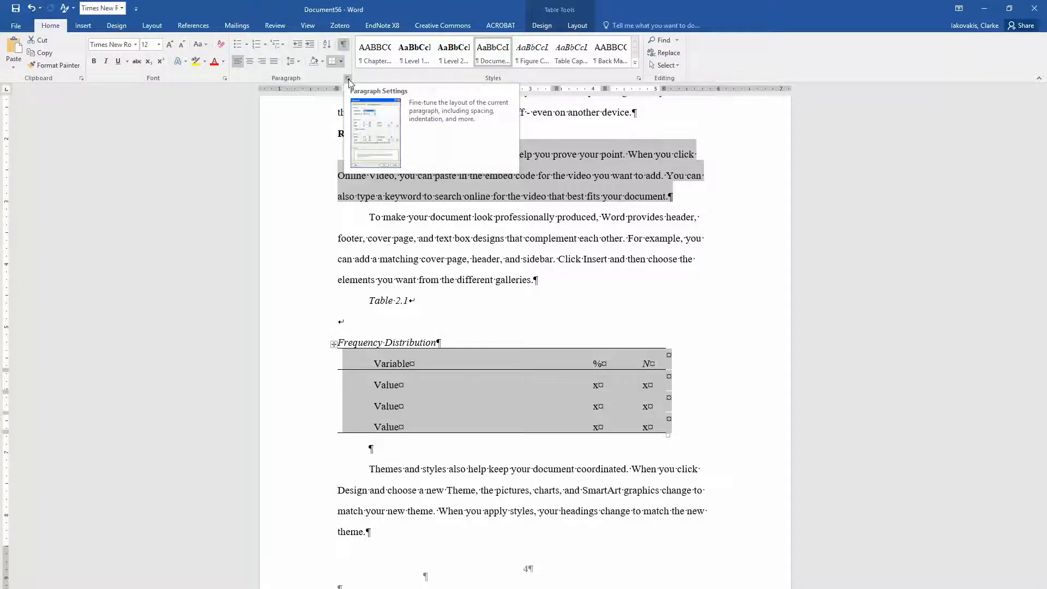
pyautogui.click(346, 80)
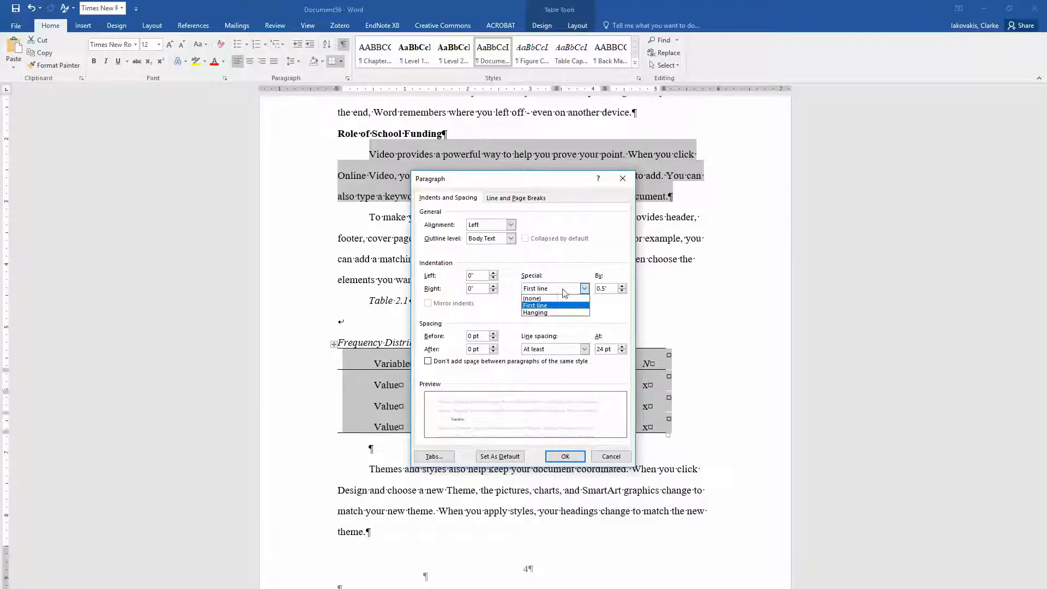
pyautogui.click(529, 298)
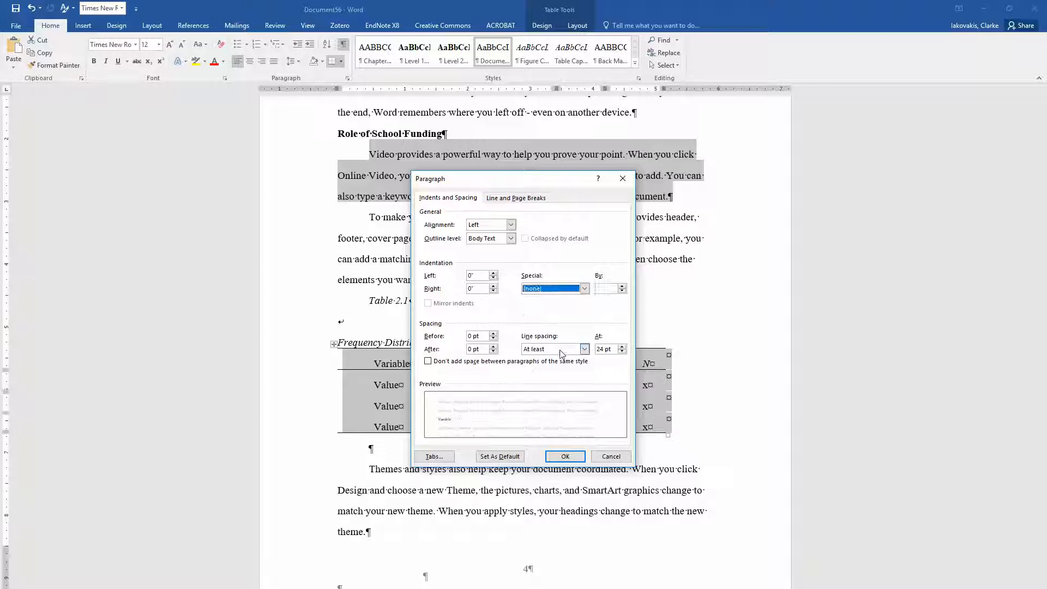
pyautogui.click(582, 348)
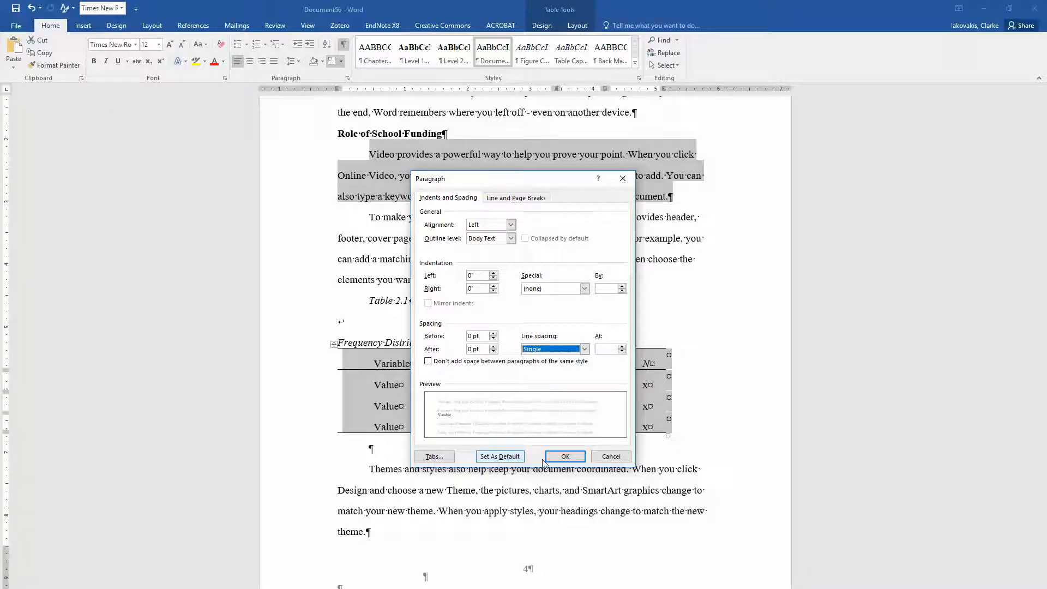
pyautogui.click(565, 456)
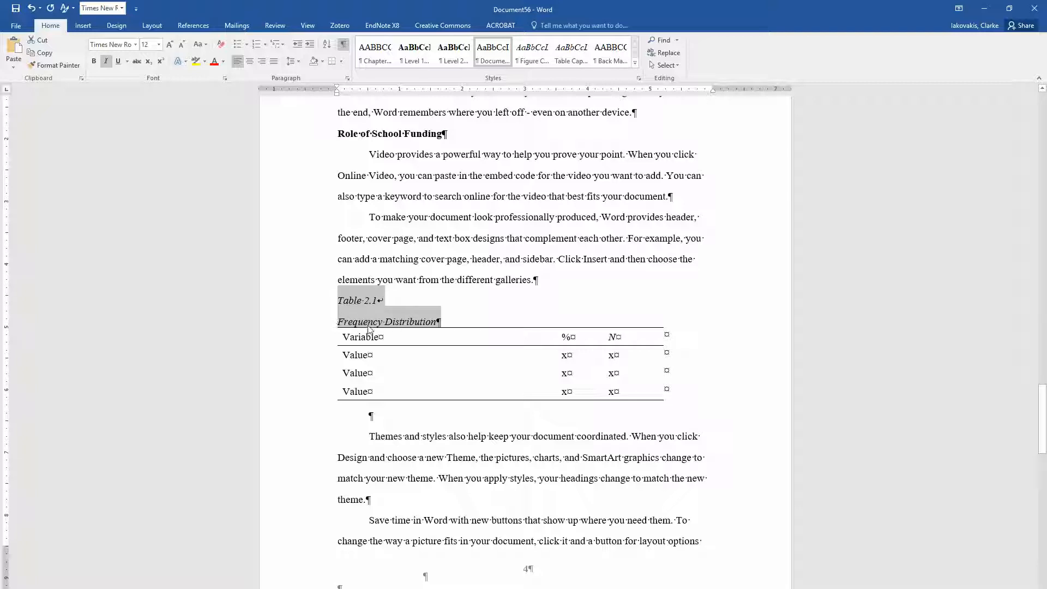
pyautogui.moveTo(351, 305)
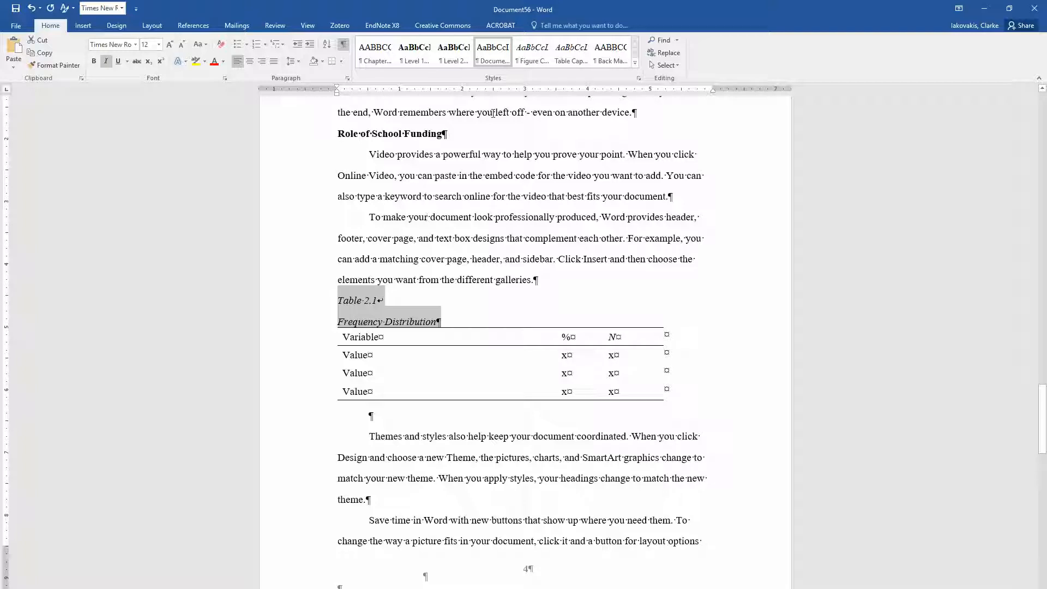
# - Apply the Level 1 Heading style to the Conclusion line and review the document below
pyautogui.click(571, 53)
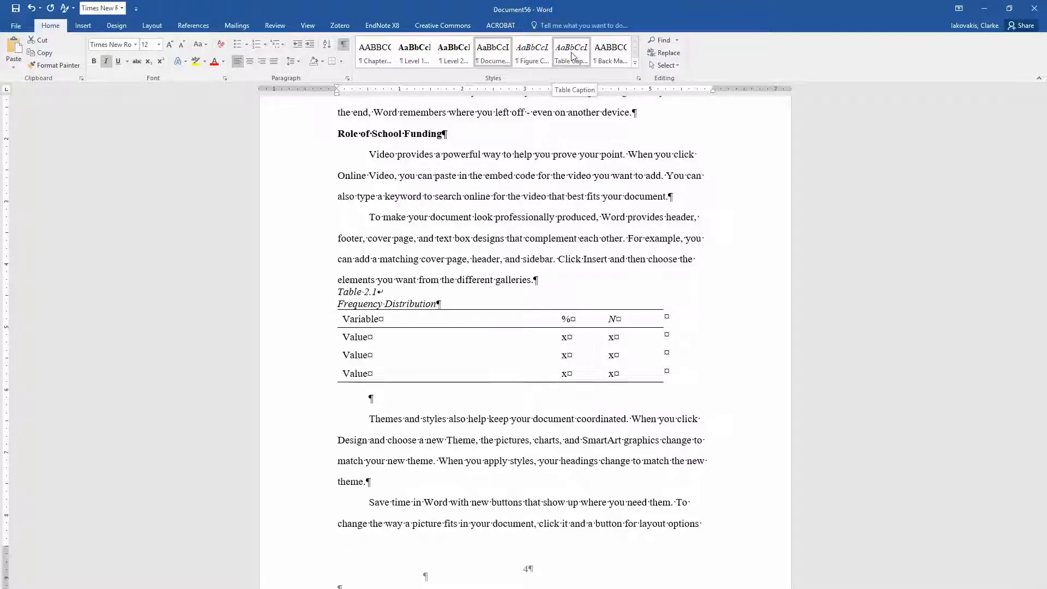
pyautogui.moveTo(566, 277)
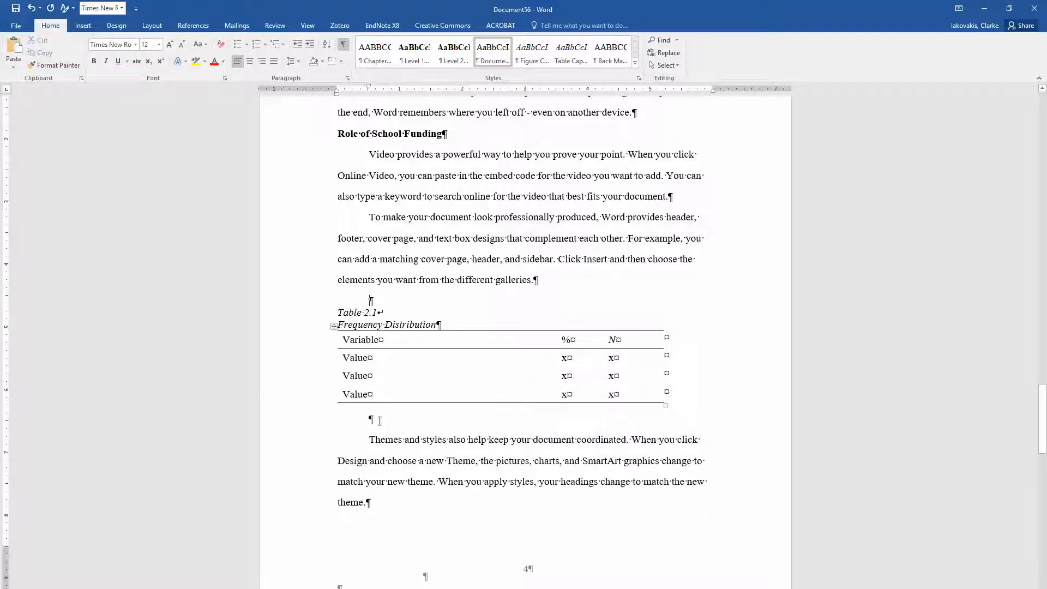
pyautogui.scroll(-3)
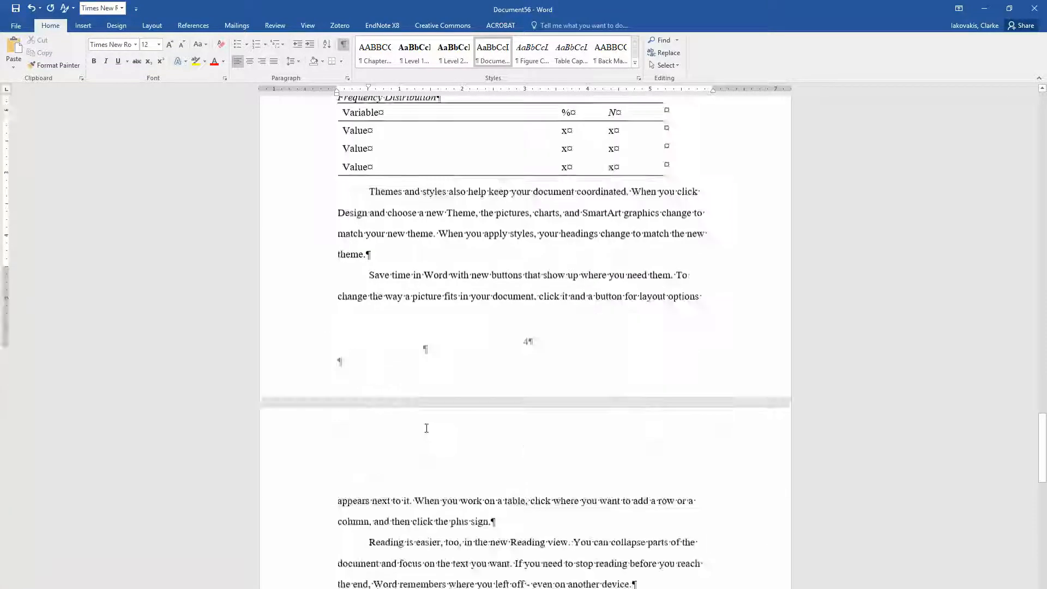
pyautogui.scroll(-3)
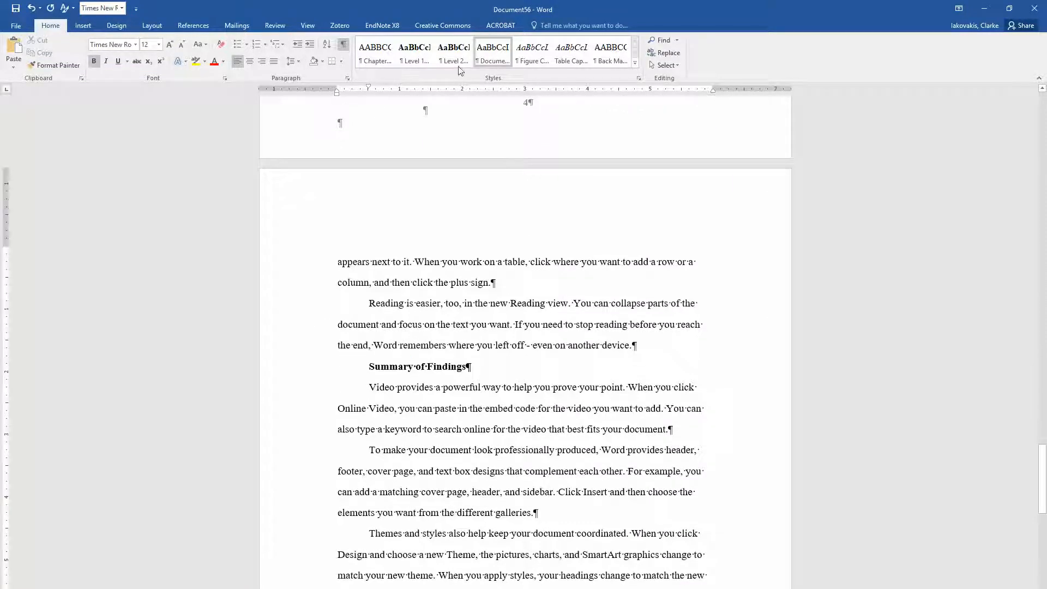
pyautogui.scroll(-3)
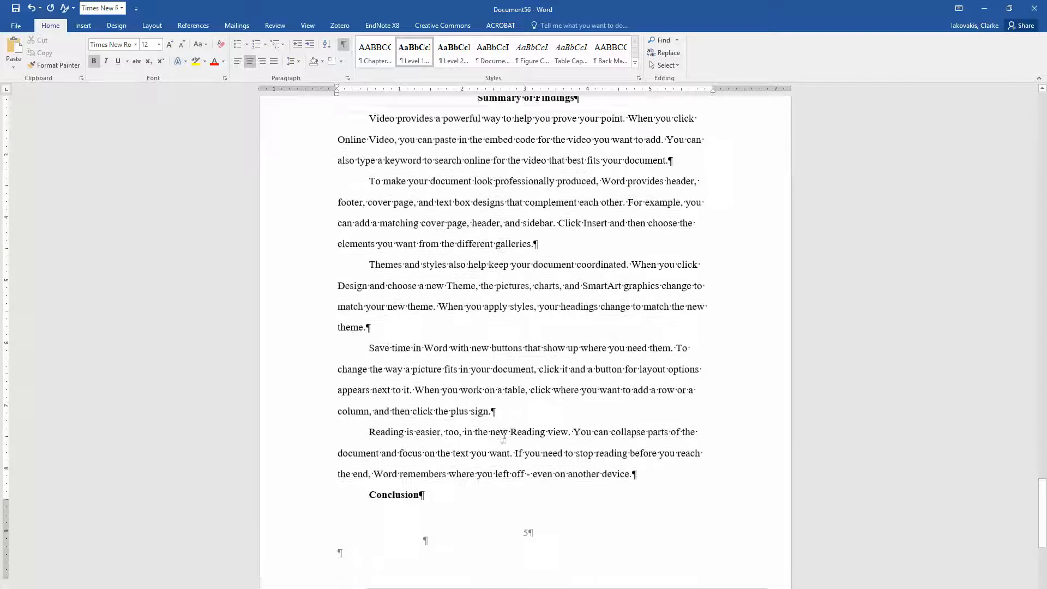
pyautogui.scroll(-3)
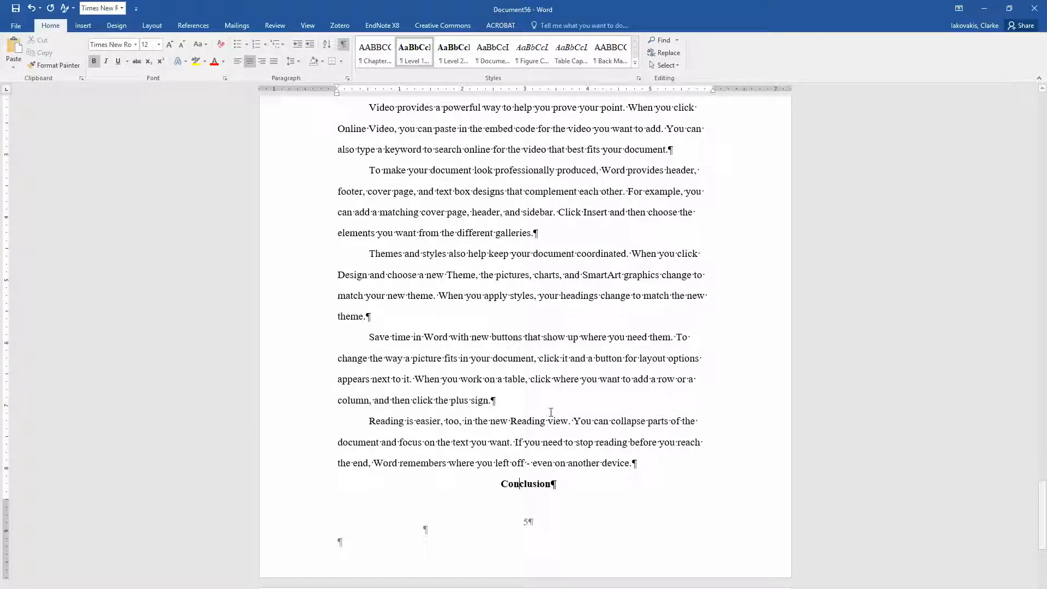
pyautogui.scroll(-3)
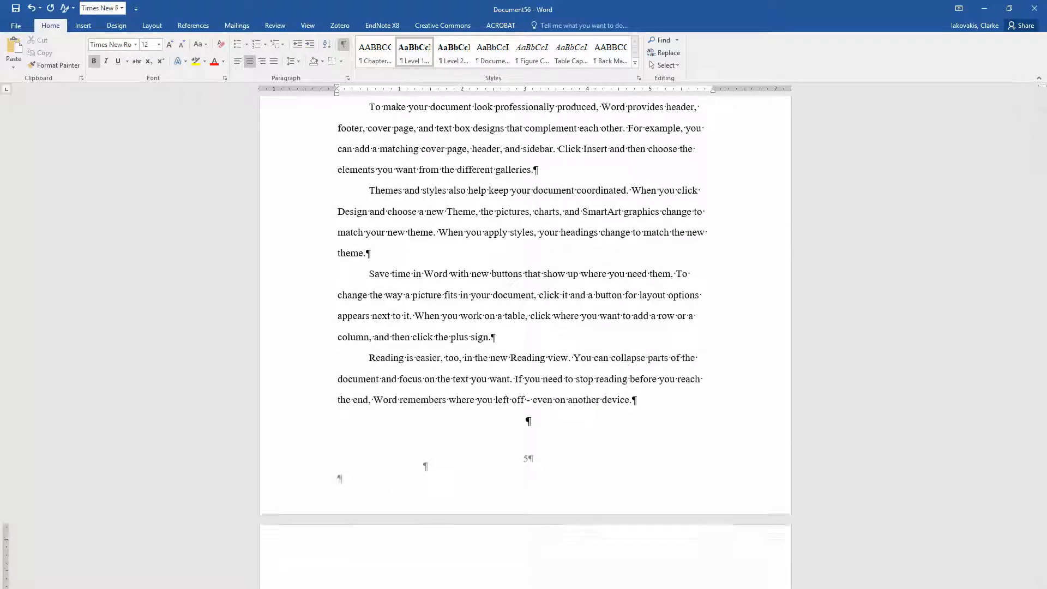
pyautogui.scroll(-3)
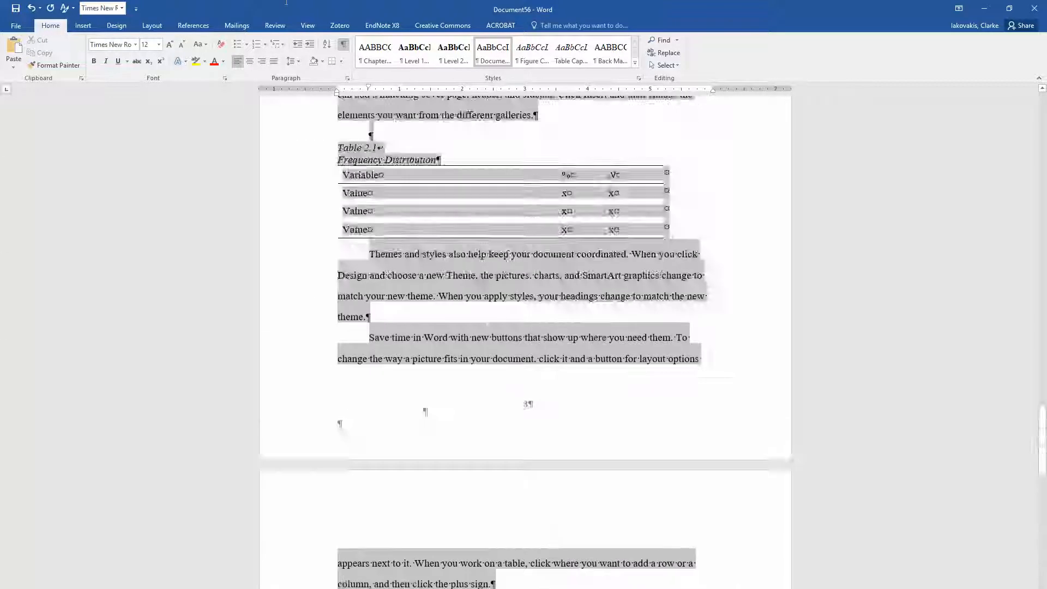
# - Select all the Chapter IV Results text with Ctrl+A and copy it
pyautogui.scroll(3)
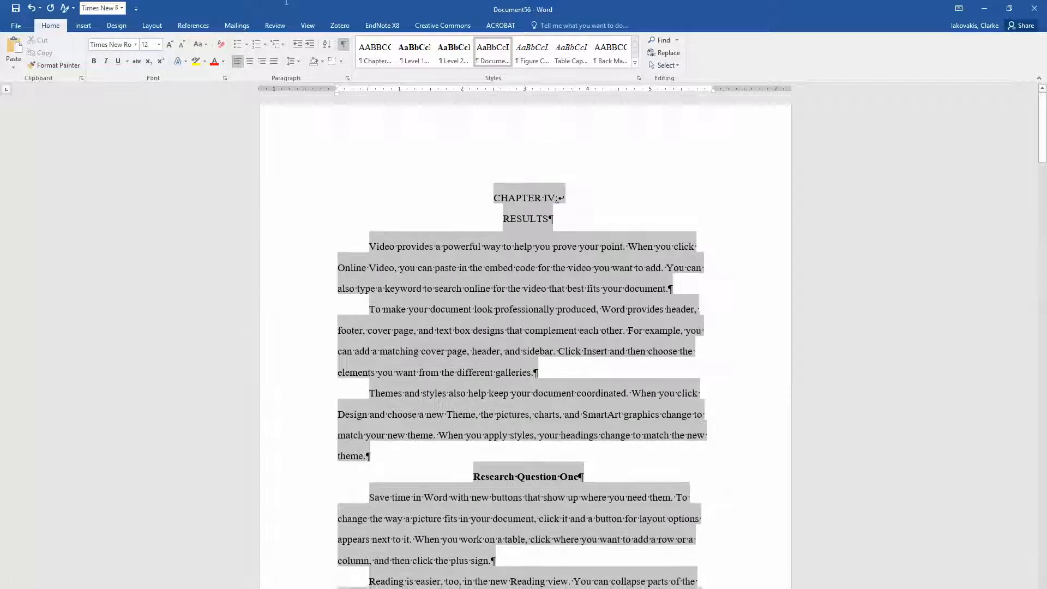
pyautogui.click(588, 271)
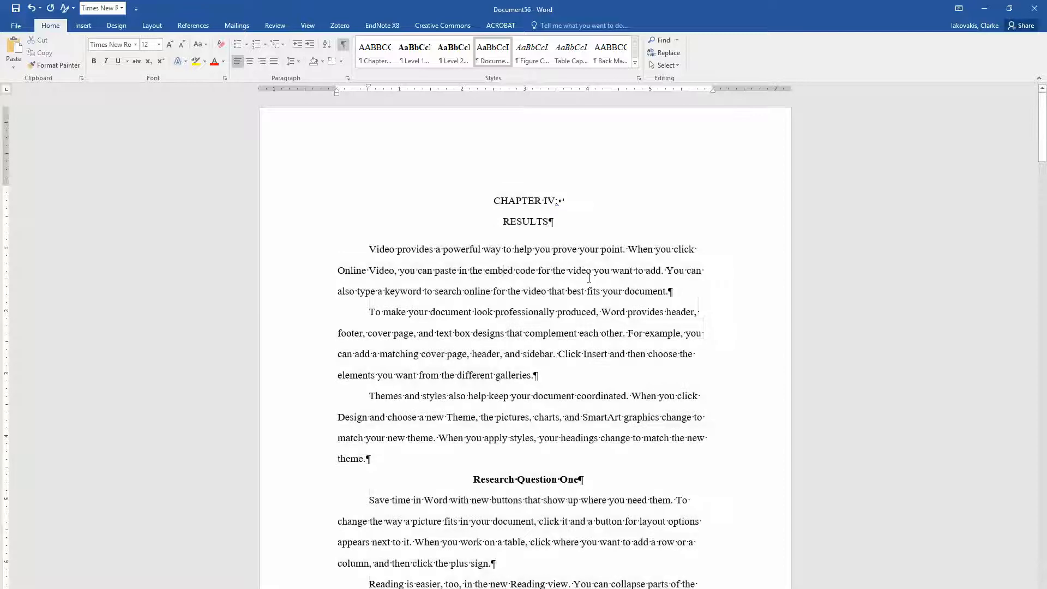
pyautogui.press('ctrl+a')
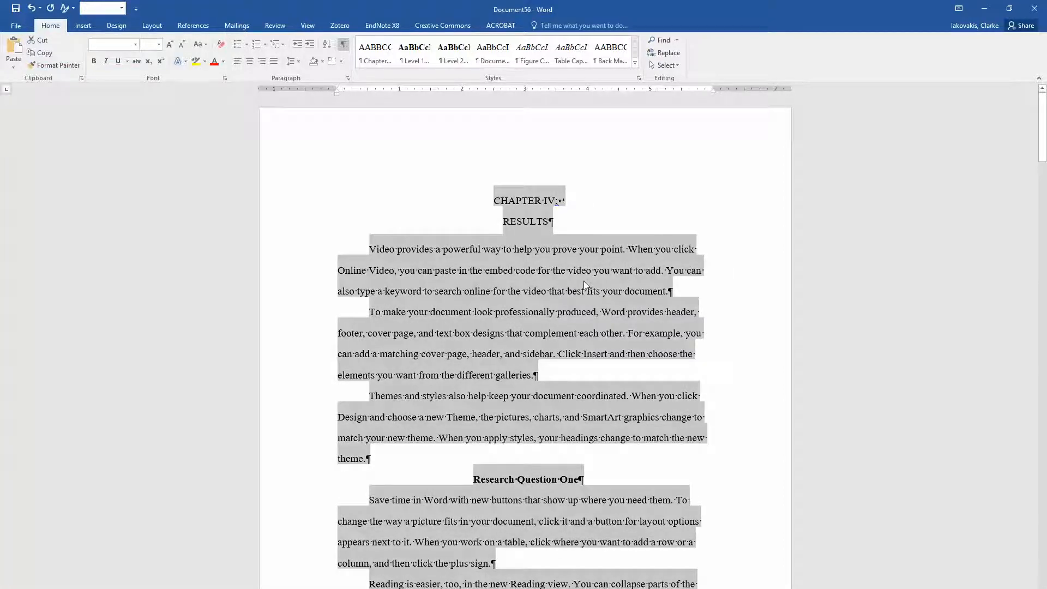
pyautogui.moveTo(524, 286)
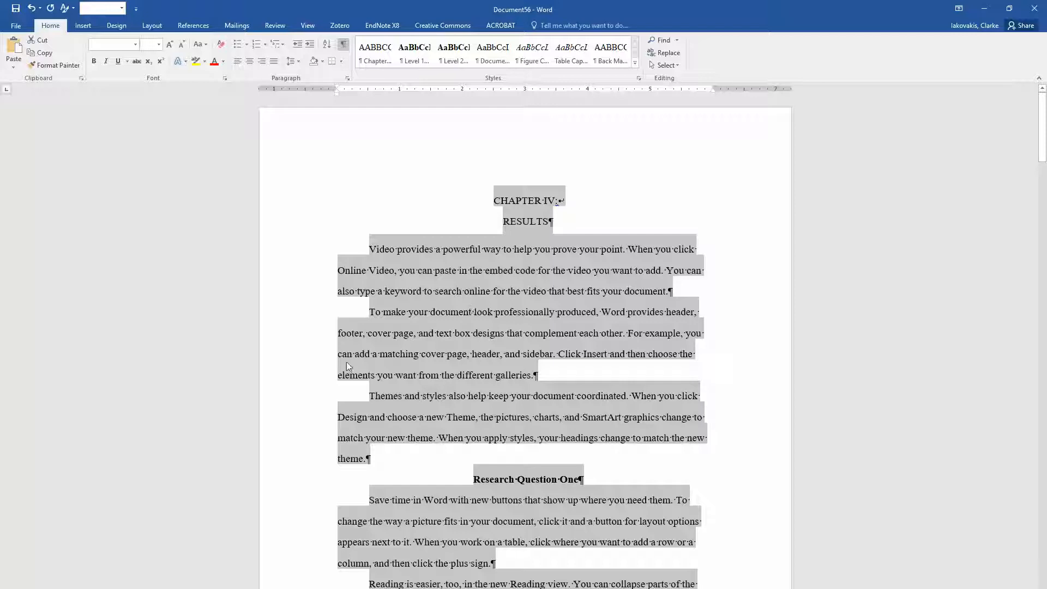
pyautogui.click(347, 366)
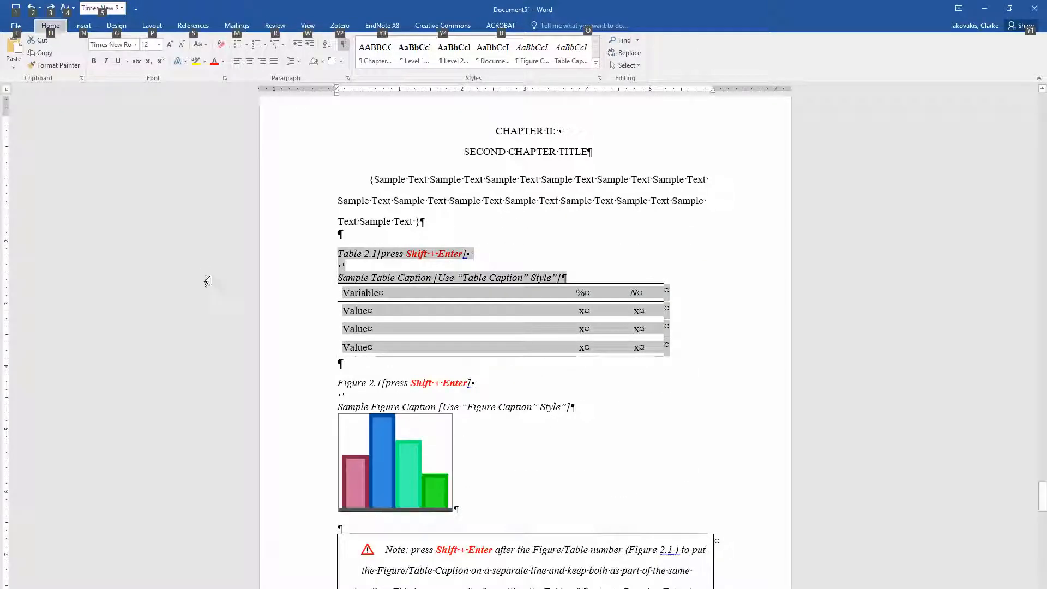
# - Add a page break after Chapter III in Document51 and paste Chapter IV Results there
pyautogui.scroll(-3)
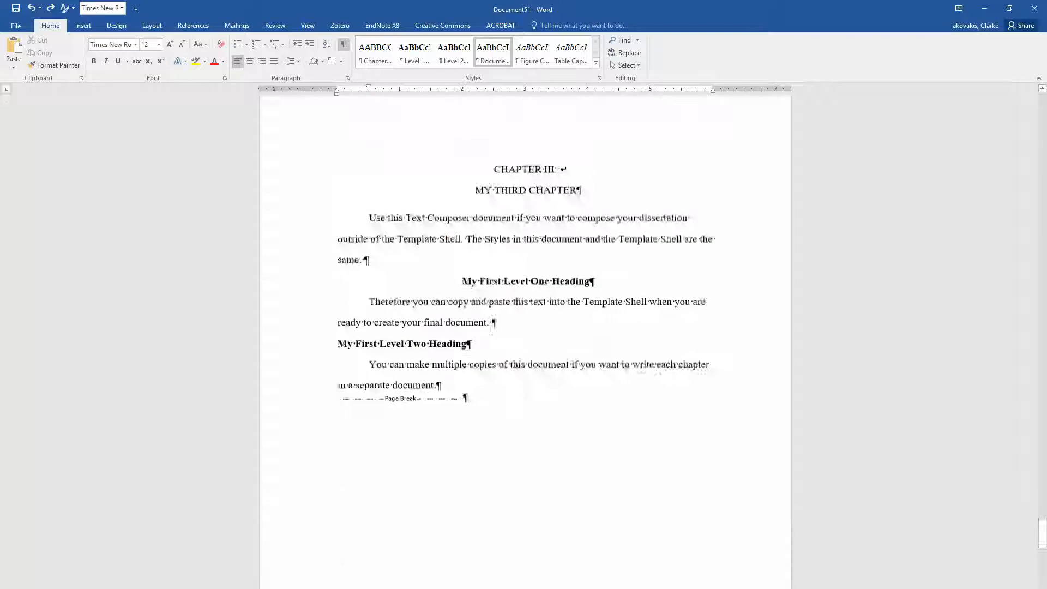
pyautogui.scroll(-3)
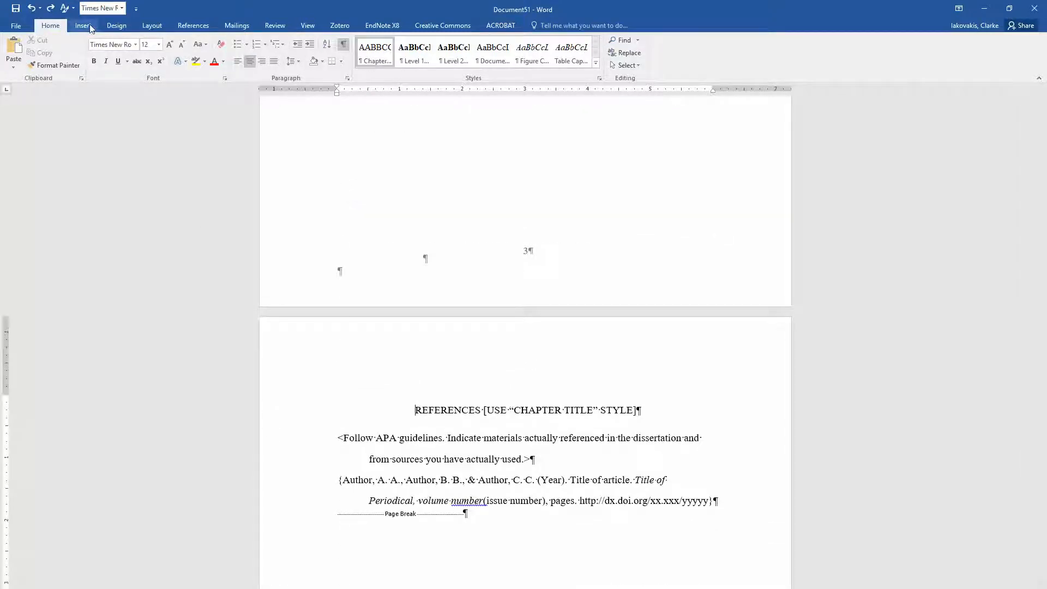
pyautogui.click(83, 26)
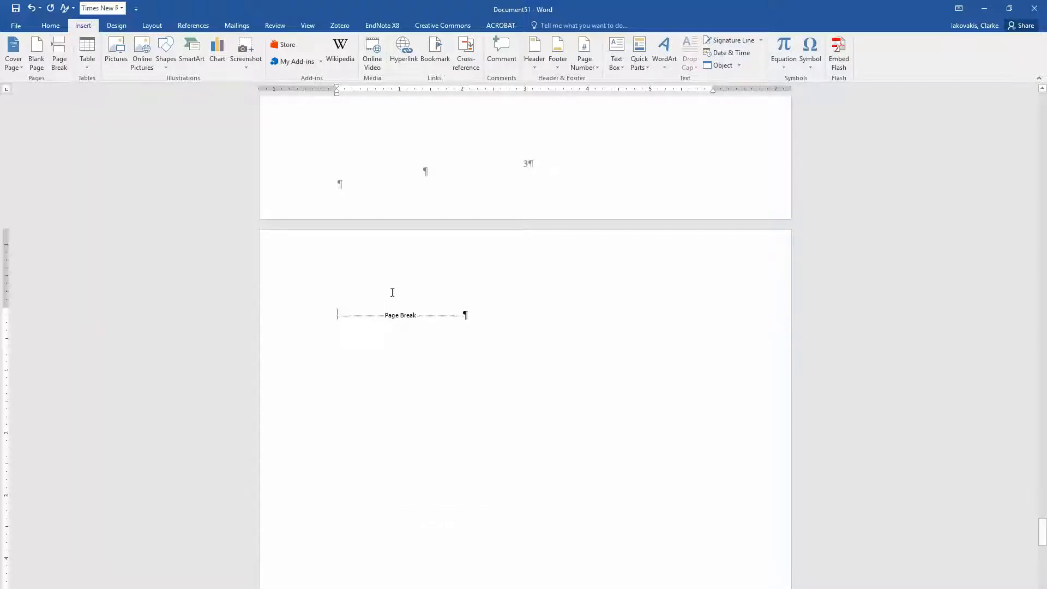
pyautogui.press('enter')
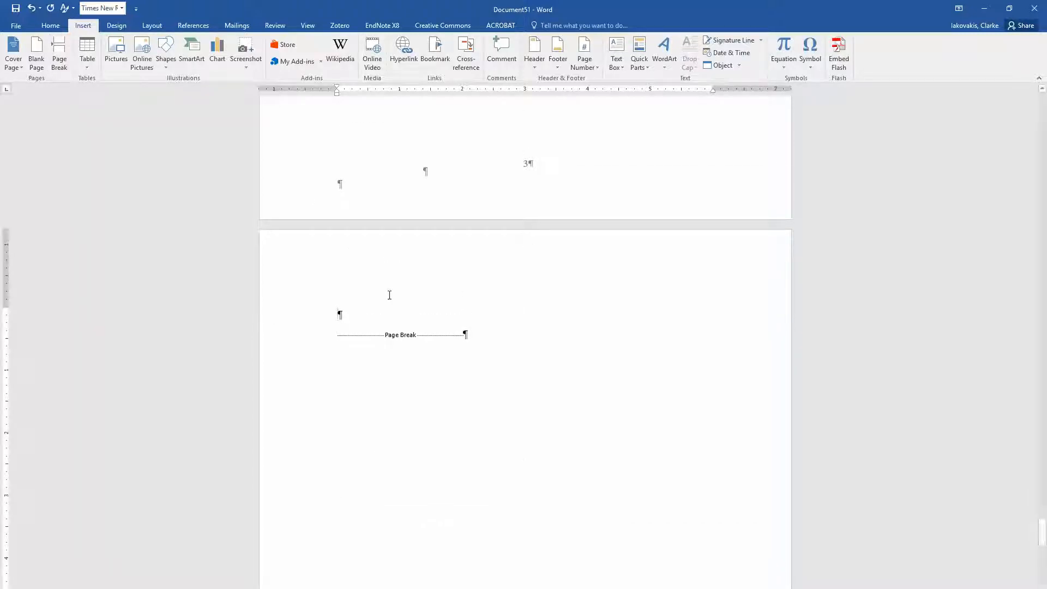
pyautogui.moveTo(341, 315)
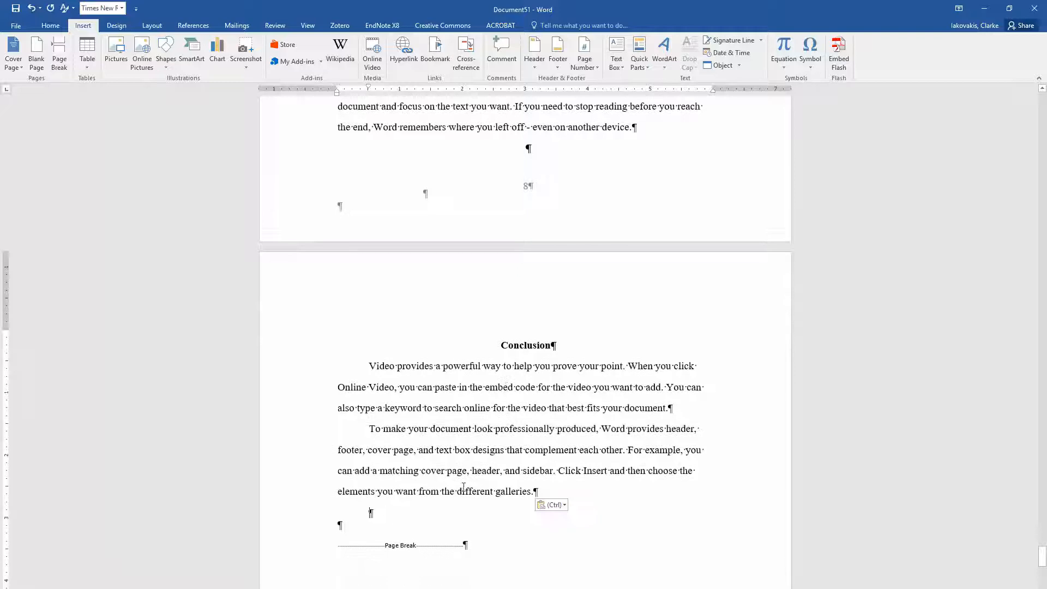
pyautogui.scroll(-3)
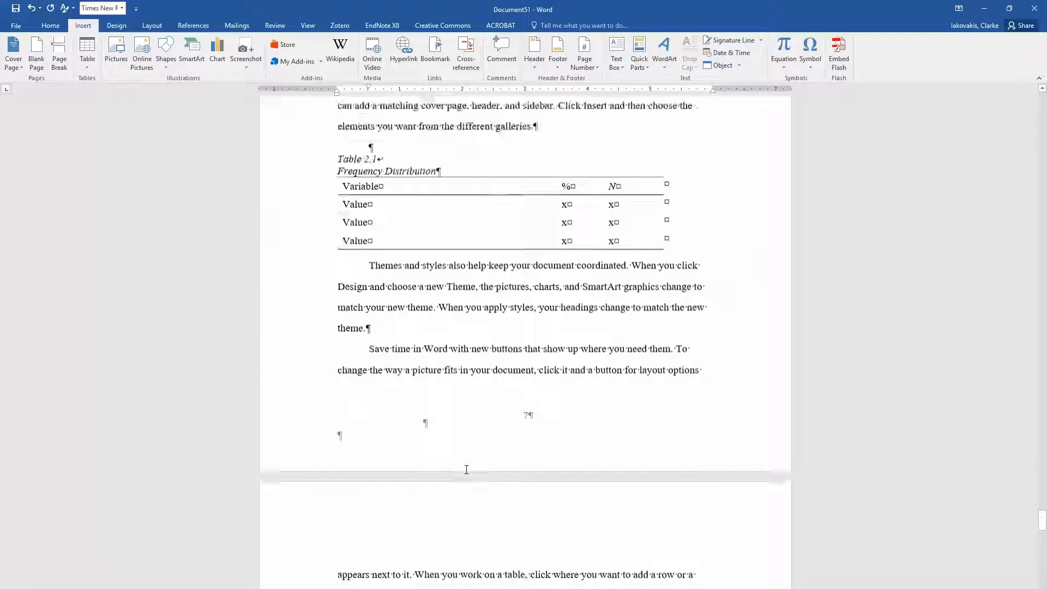
pyautogui.scroll(-3)
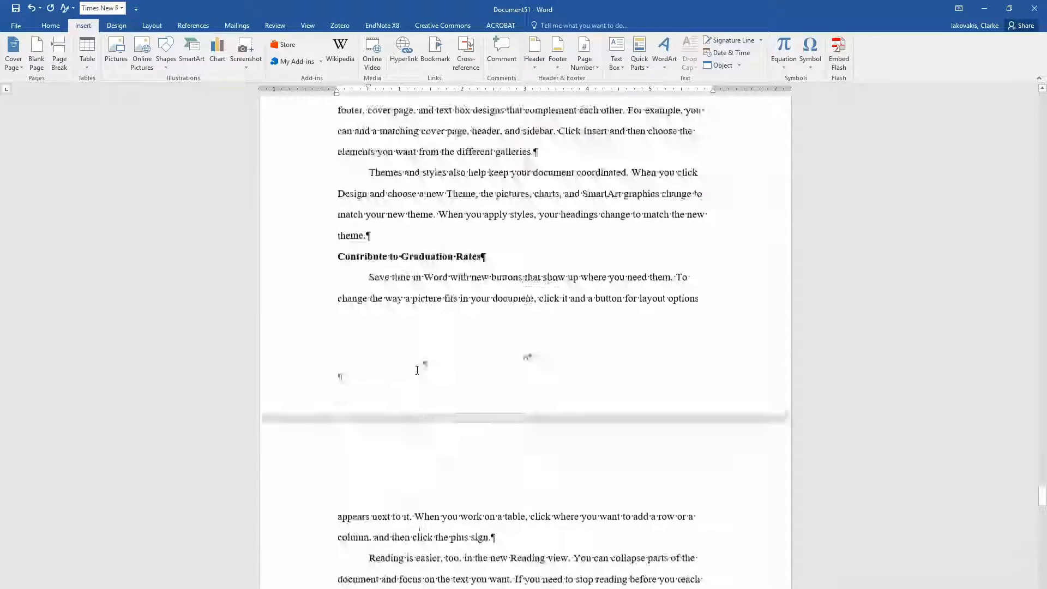
pyautogui.scroll(-3)
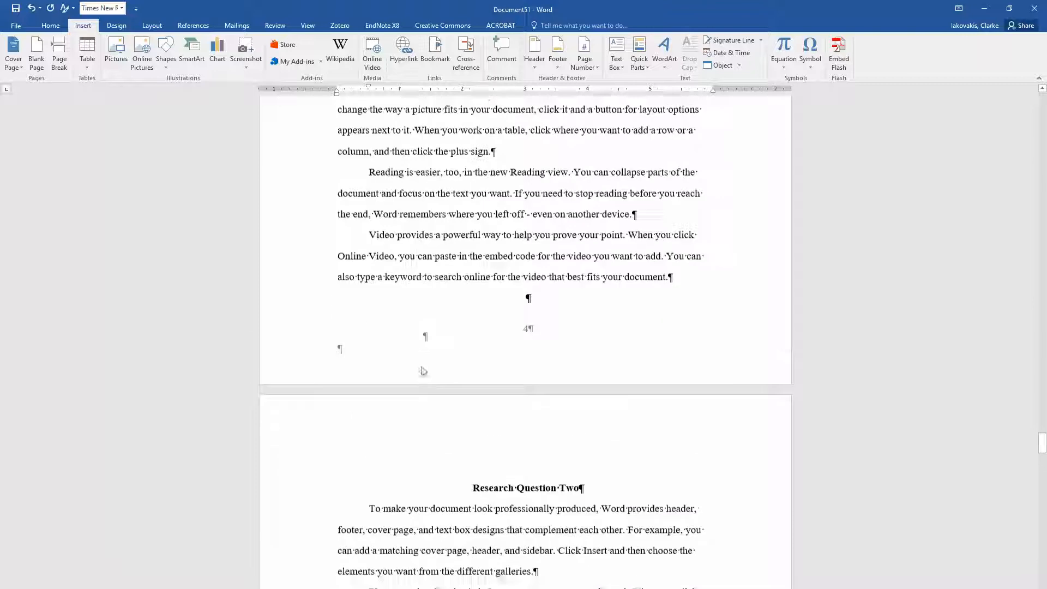
pyautogui.scroll(-3)
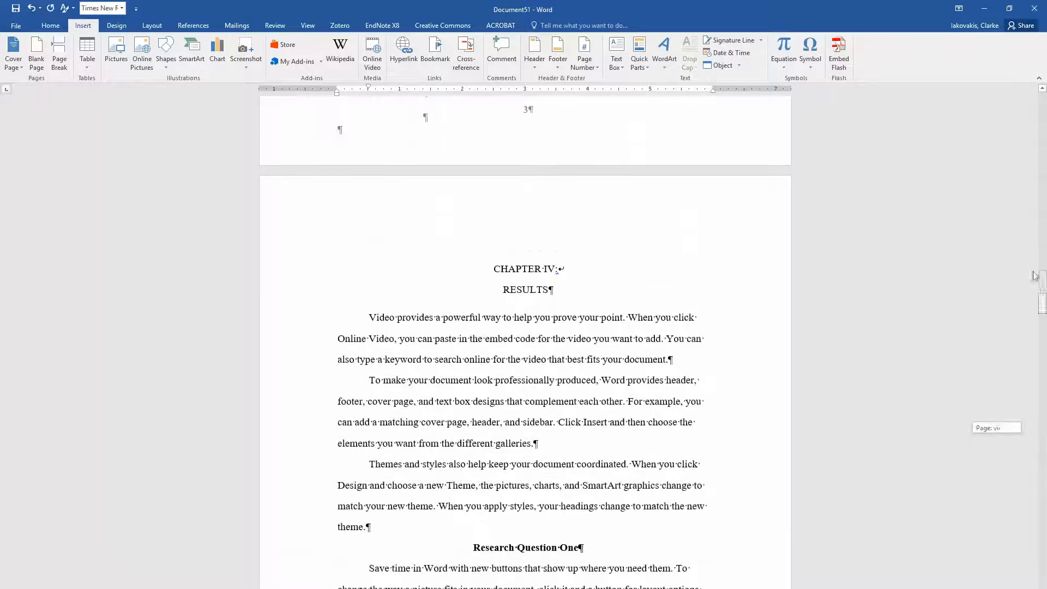
# - Update the entire table of contents from the References tab
pyautogui.scroll(3)
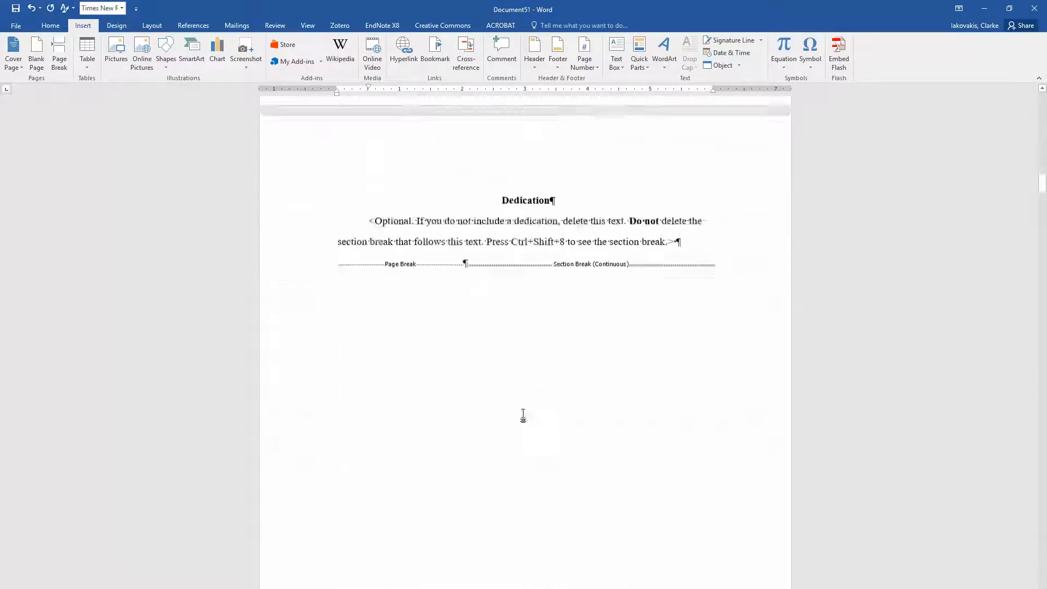
pyautogui.scroll(-3)
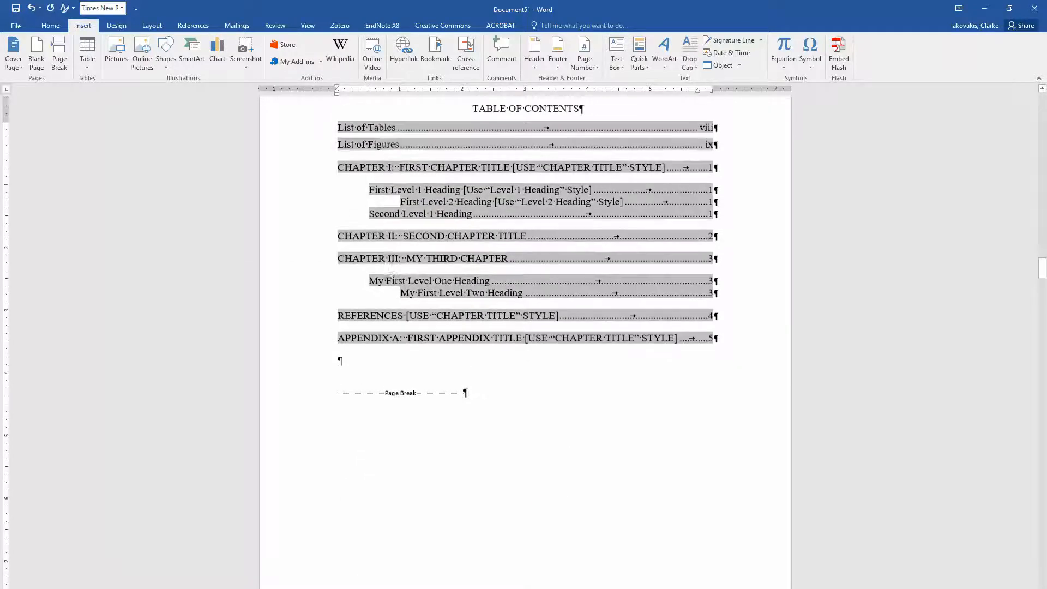
pyautogui.scroll(3)
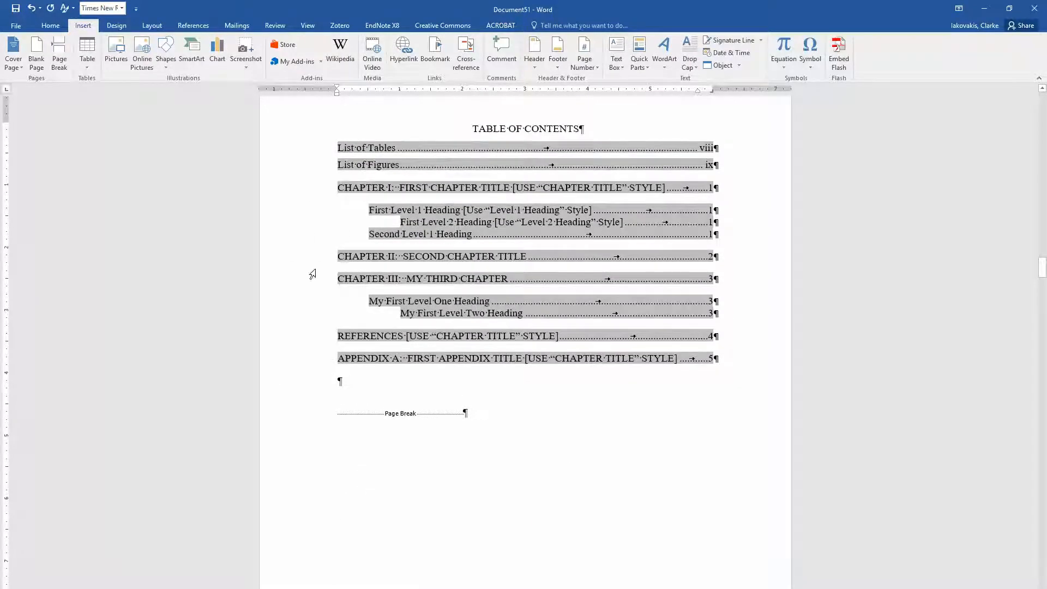
pyautogui.moveTo(181, 5)
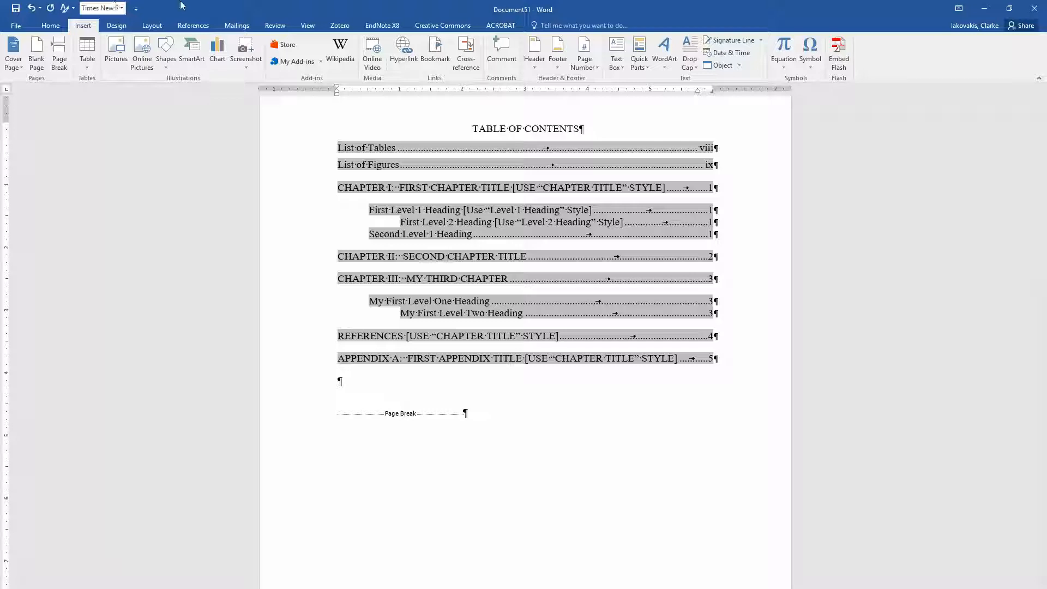
pyautogui.click(193, 26)
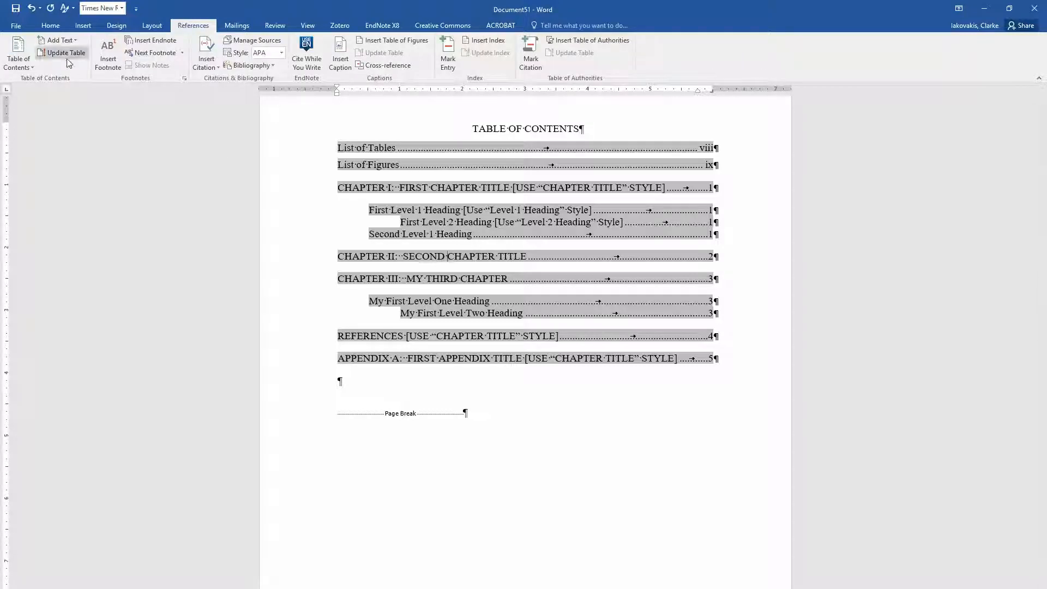
pyautogui.click(60, 53)
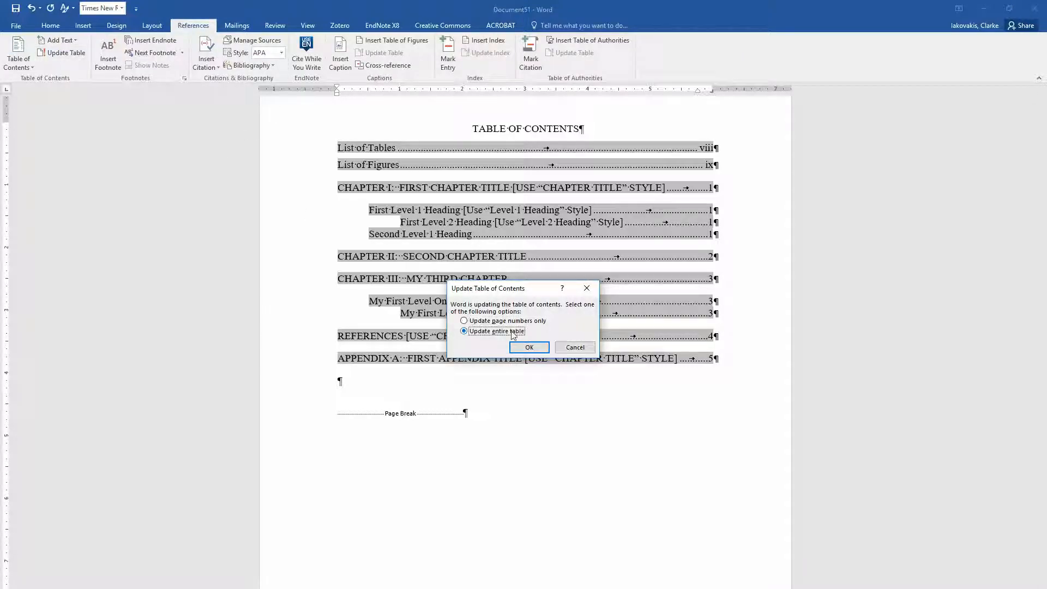
pyautogui.click(529, 347)
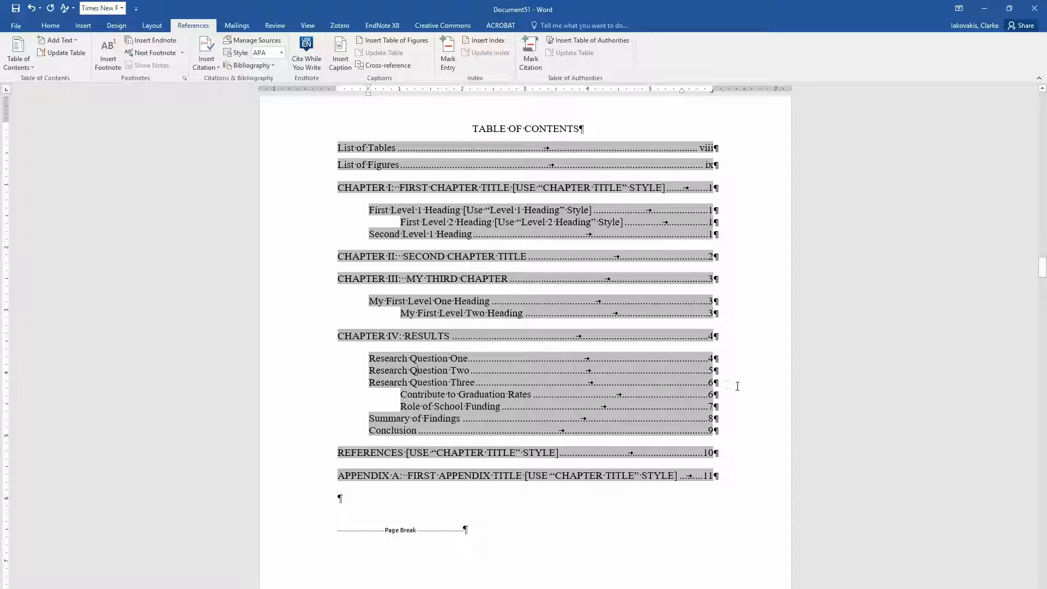
pyautogui.moveTo(702, 194)
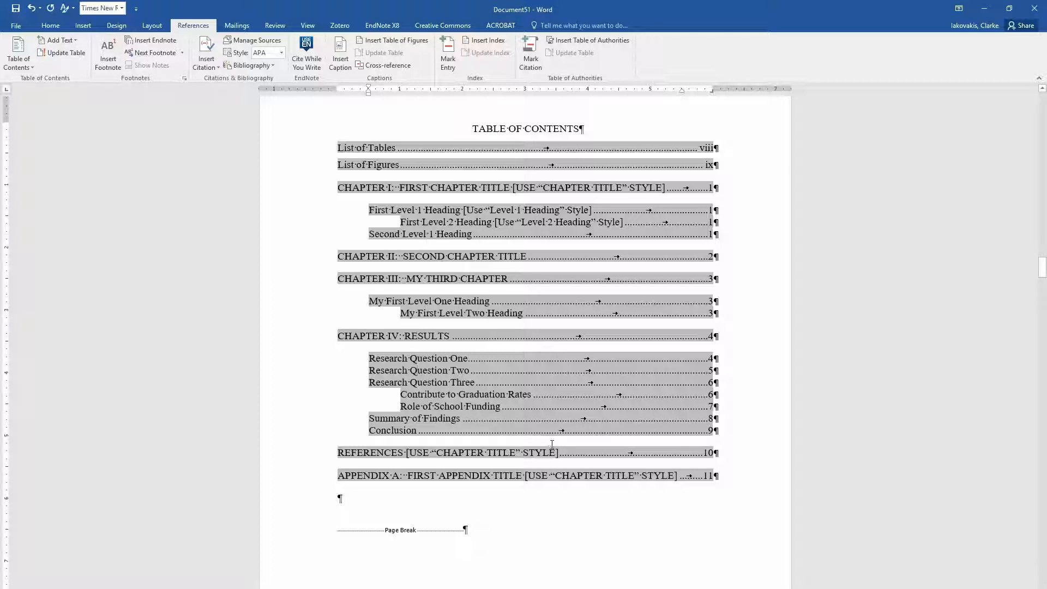
pyautogui.moveTo(728, 432)
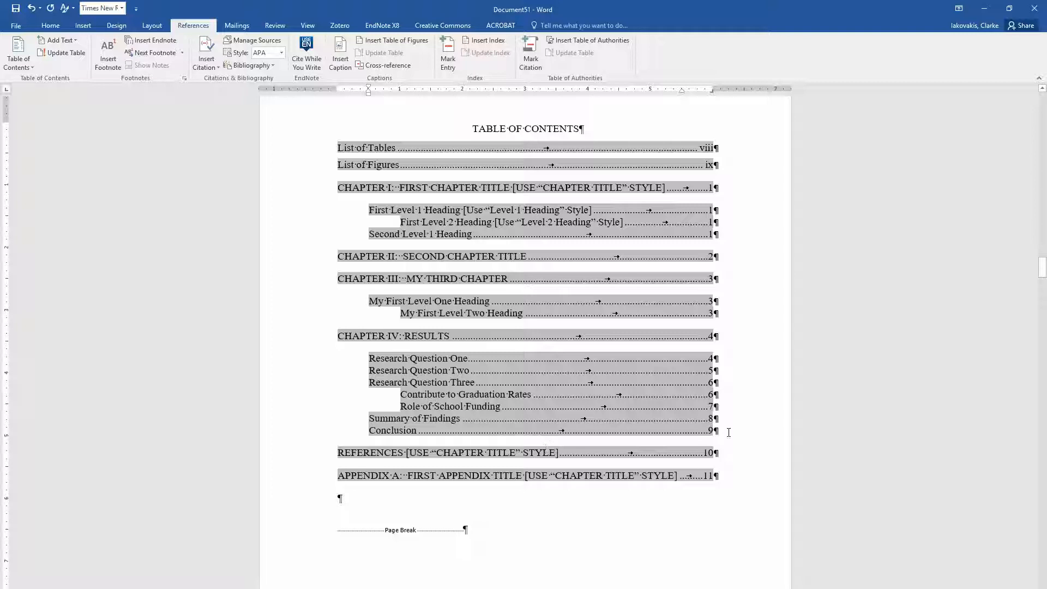
pyautogui.moveTo(441, 381)
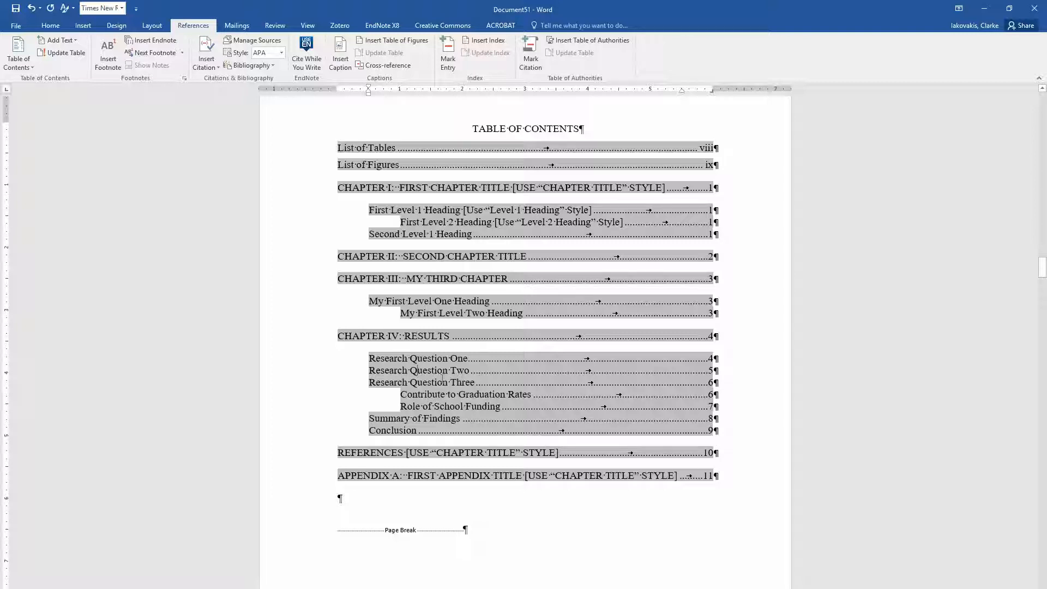